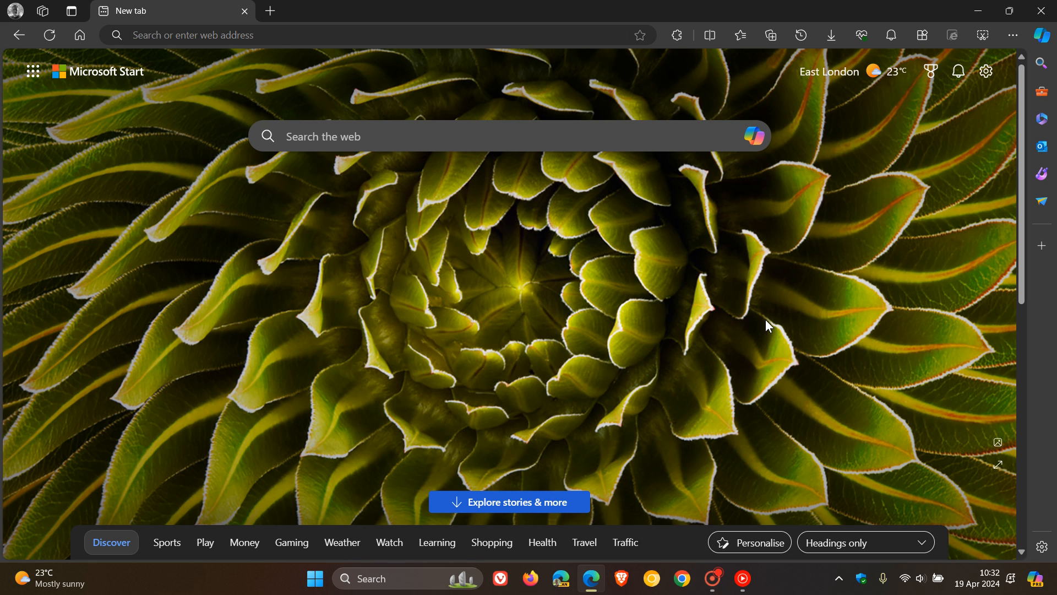
pyautogui.moveTo(860, 317)
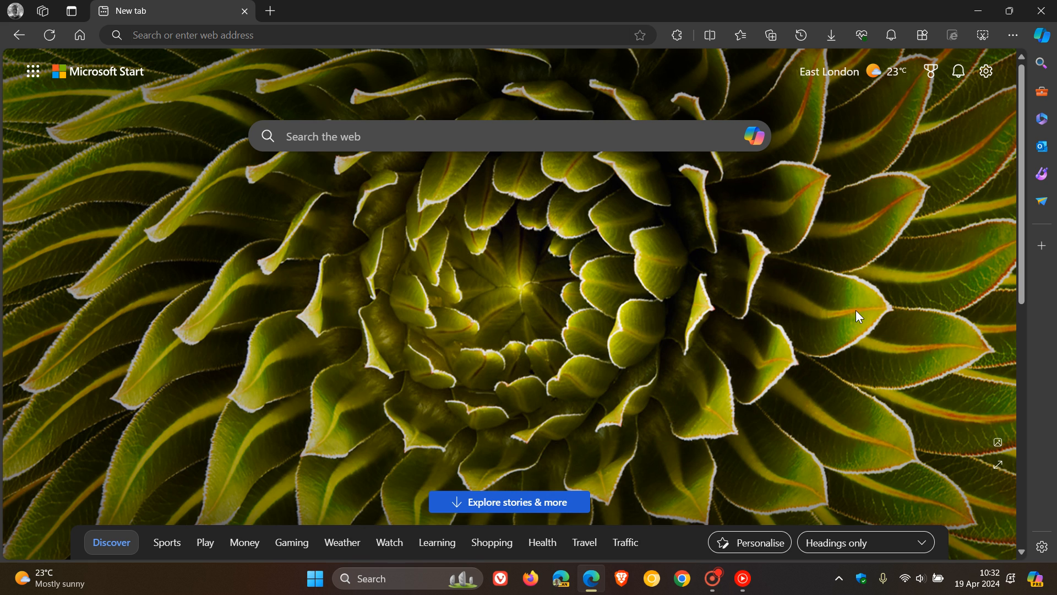
pyautogui.moveTo(651, 349)
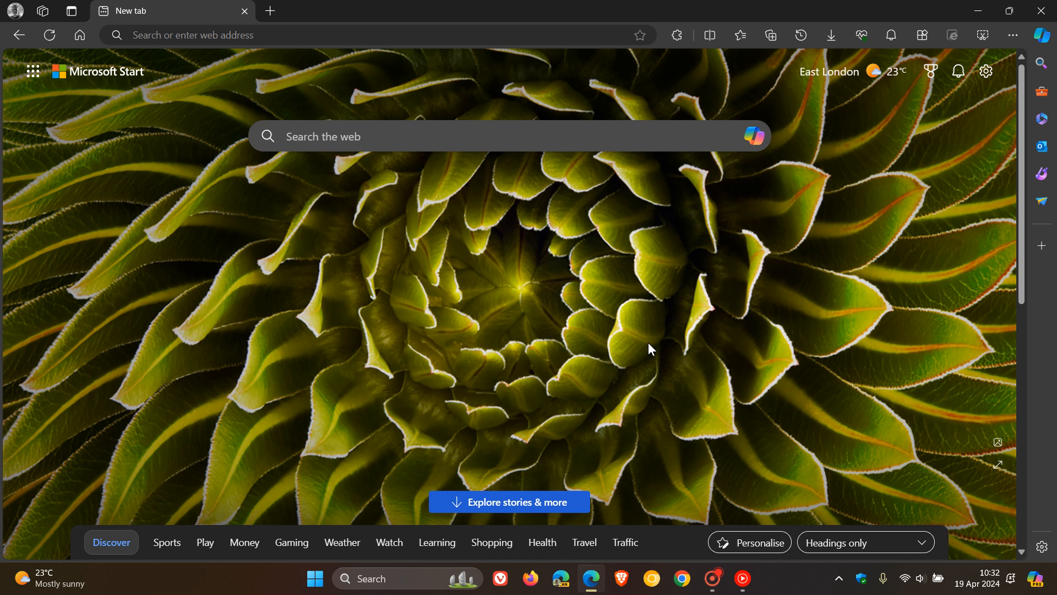
pyautogui.moveTo(1011, 35)
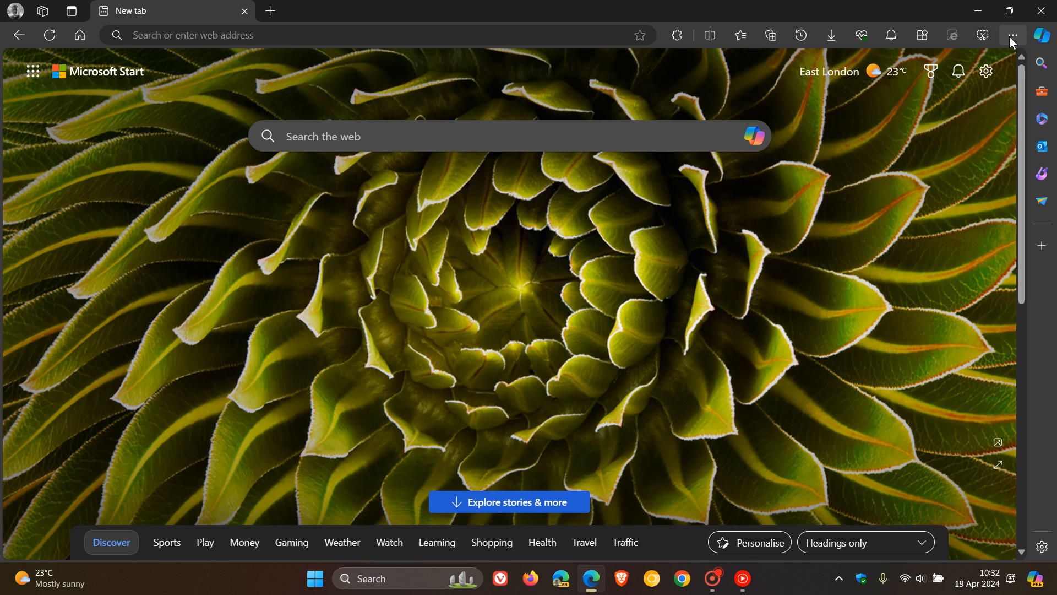
# Step: Reach the About Microsoft Edge page showing version 124.0.2478.51, up to date
pyautogui.click(1011, 35)
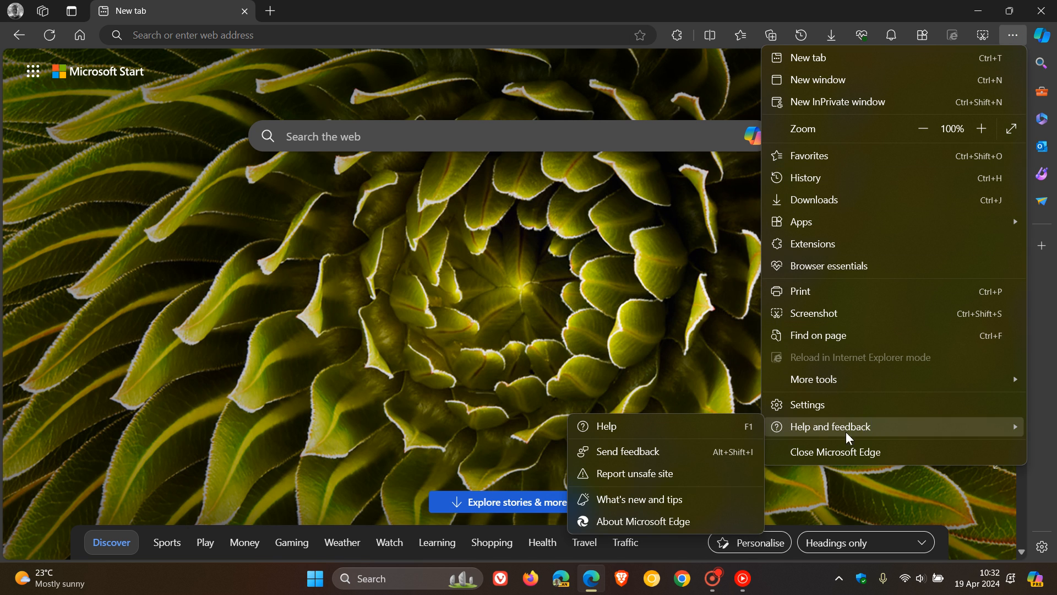
pyautogui.click(643, 521)
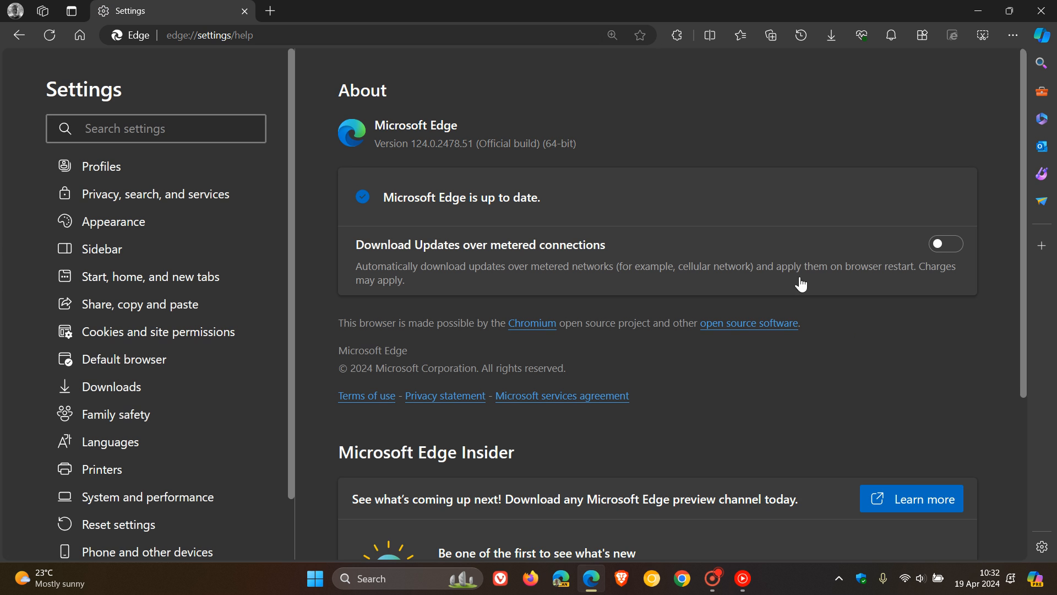
pyautogui.moveTo(397, 173)
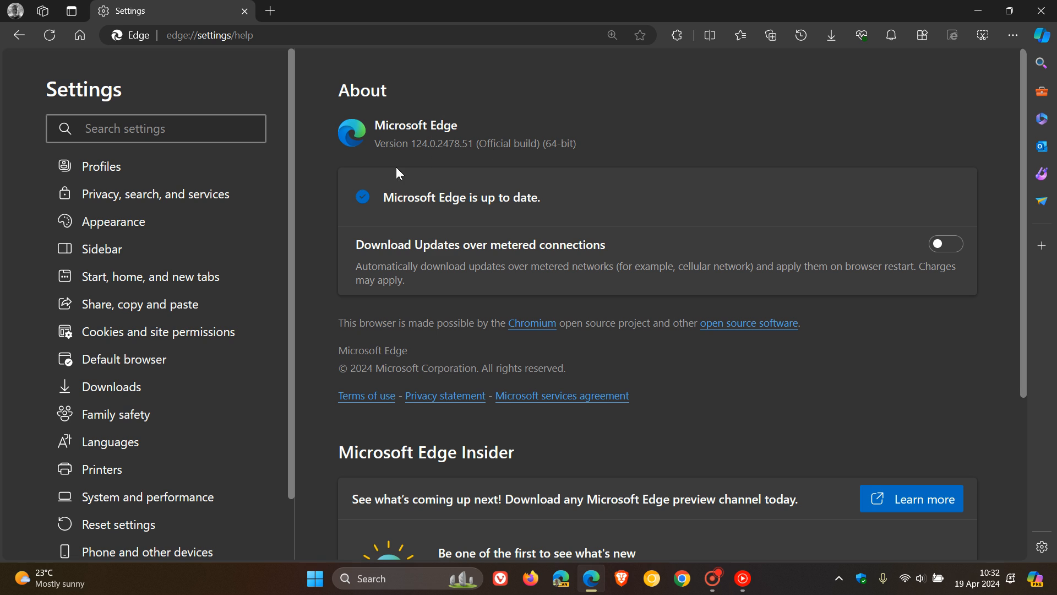
pyautogui.moveTo(430, 164)
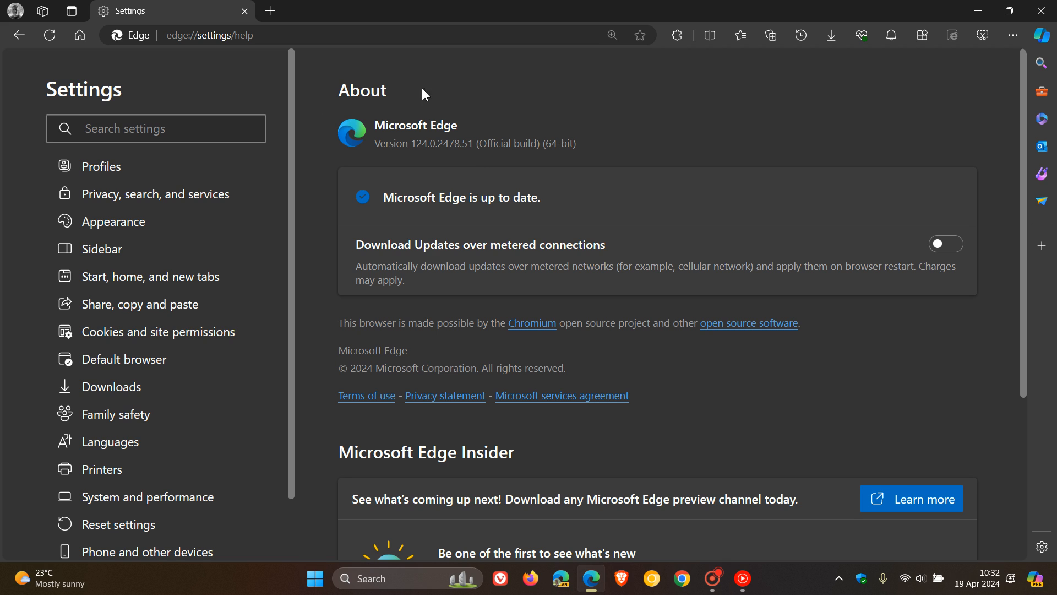
pyautogui.moveTo(712, 385)
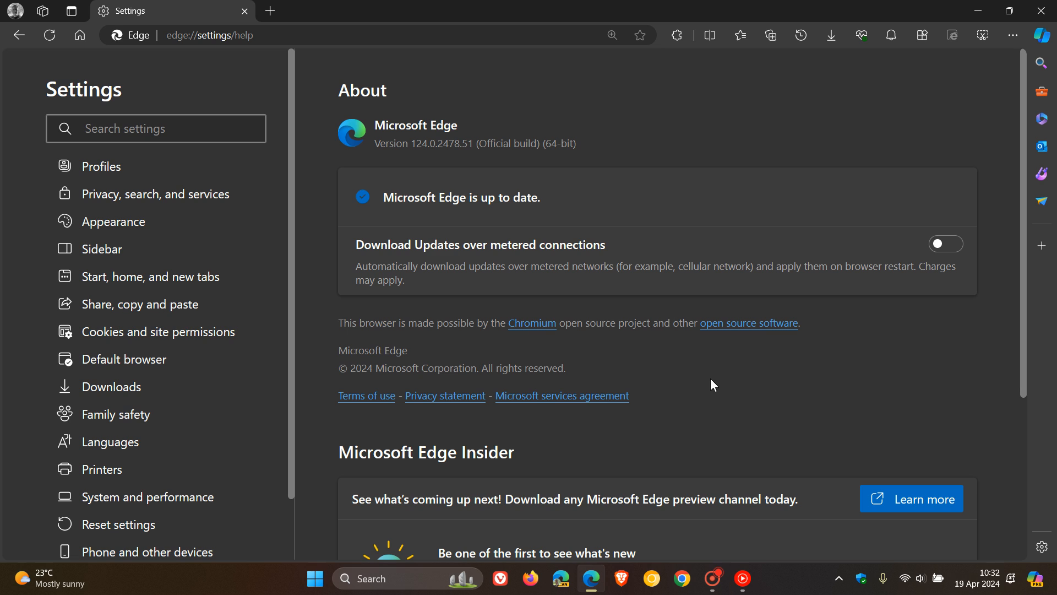
pyautogui.moveTo(717, 383)
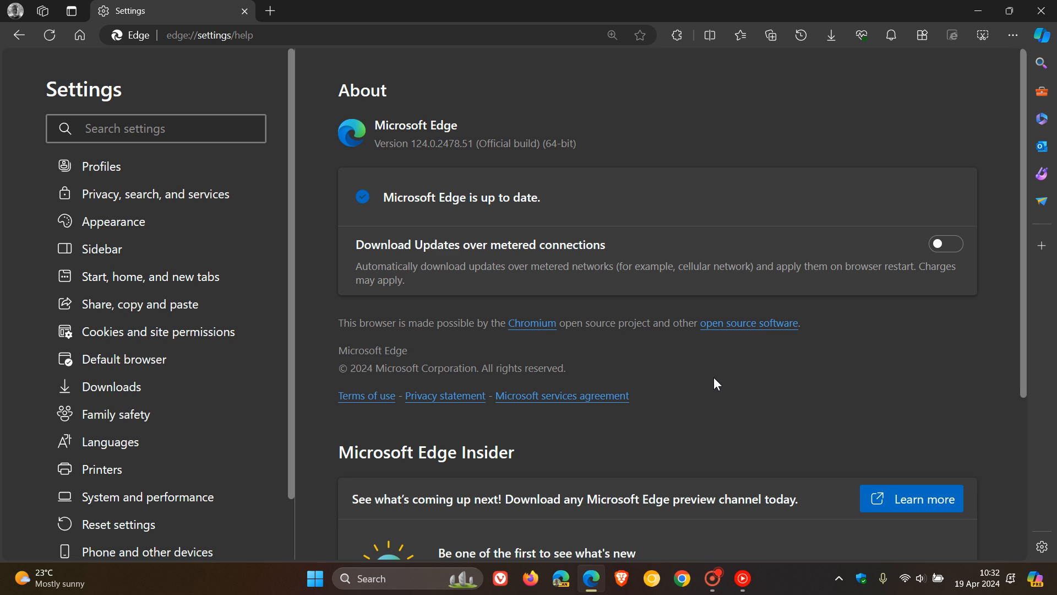
pyautogui.moveTo(401, 171)
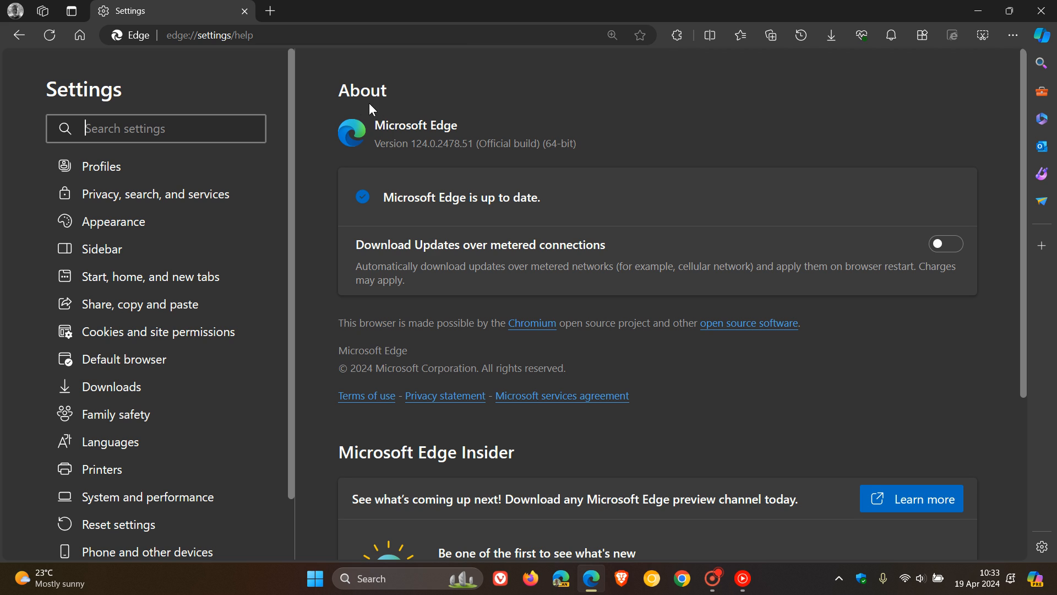
pyautogui.moveTo(634, 132)
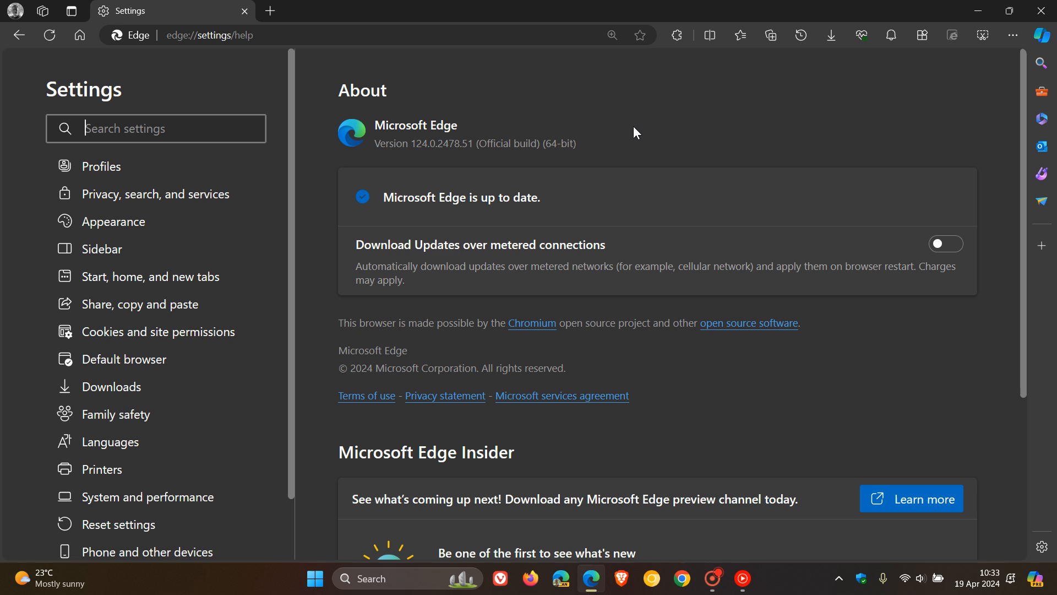
pyautogui.moveTo(609, 357)
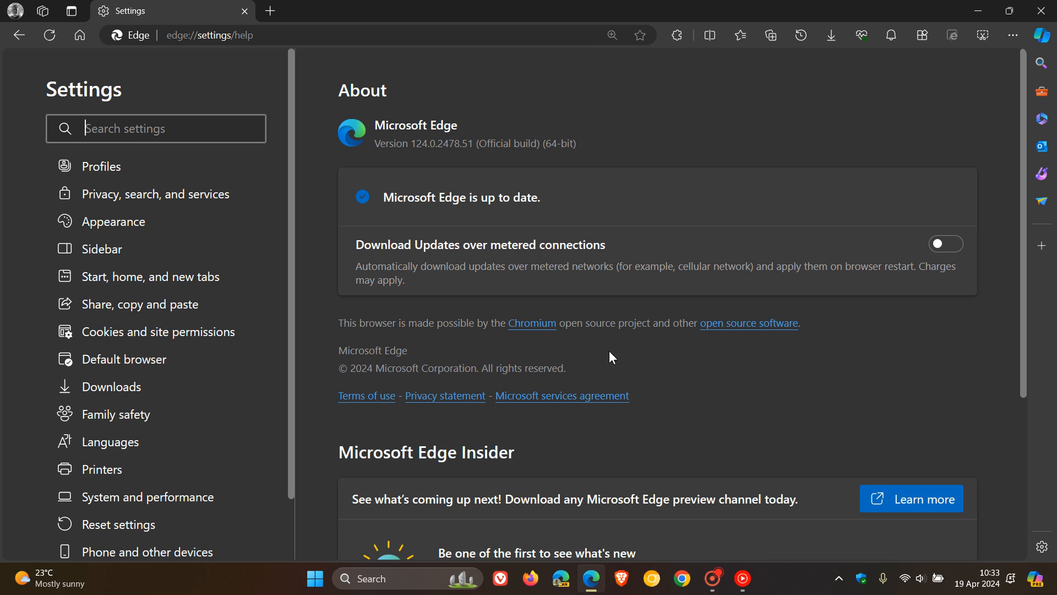
pyautogui.moveTo(592, 357)
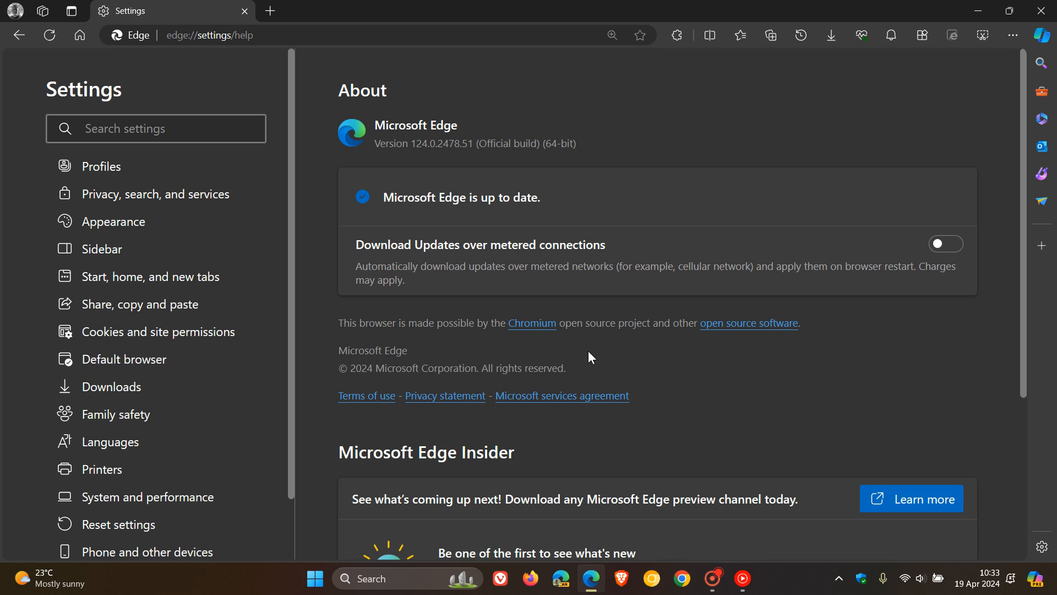
pyautogui.click(156, 127)
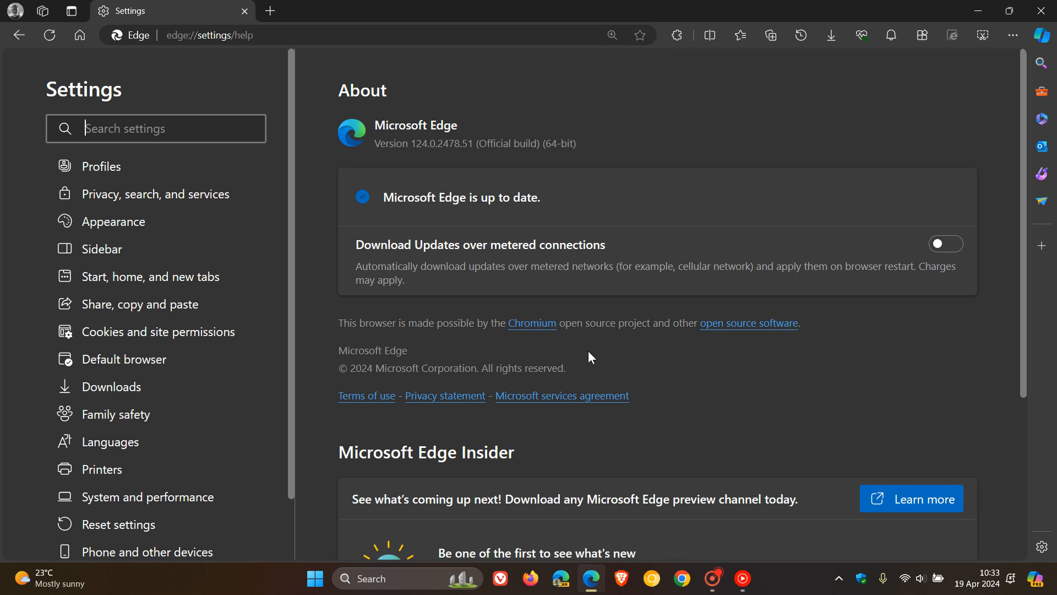
pyautogui.moveTo(610, 352)
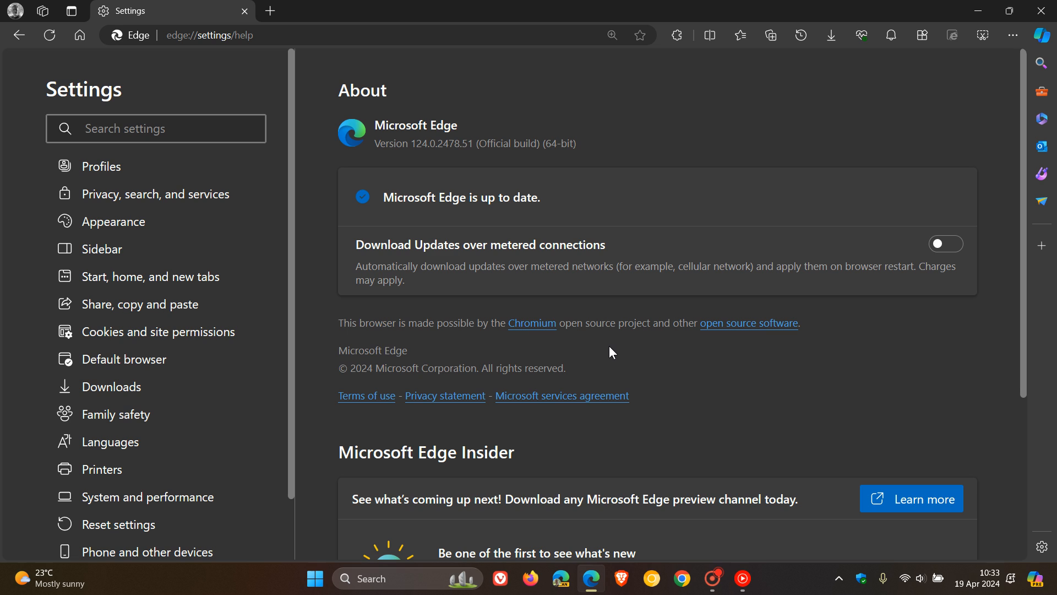
pyautogui.moveTo(453, 93)
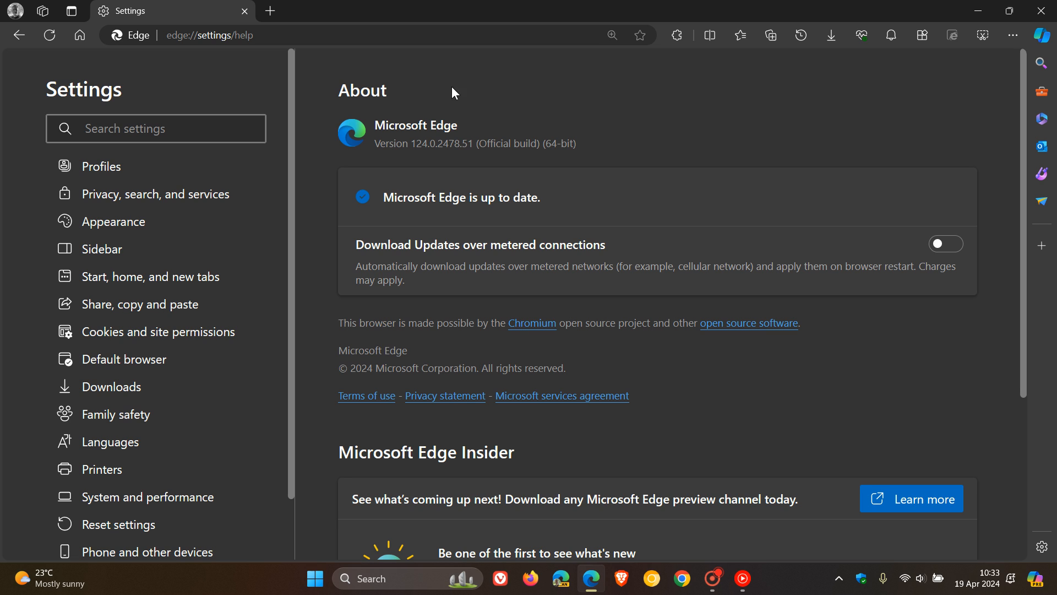
pyautogui.moveTo(632, 114)
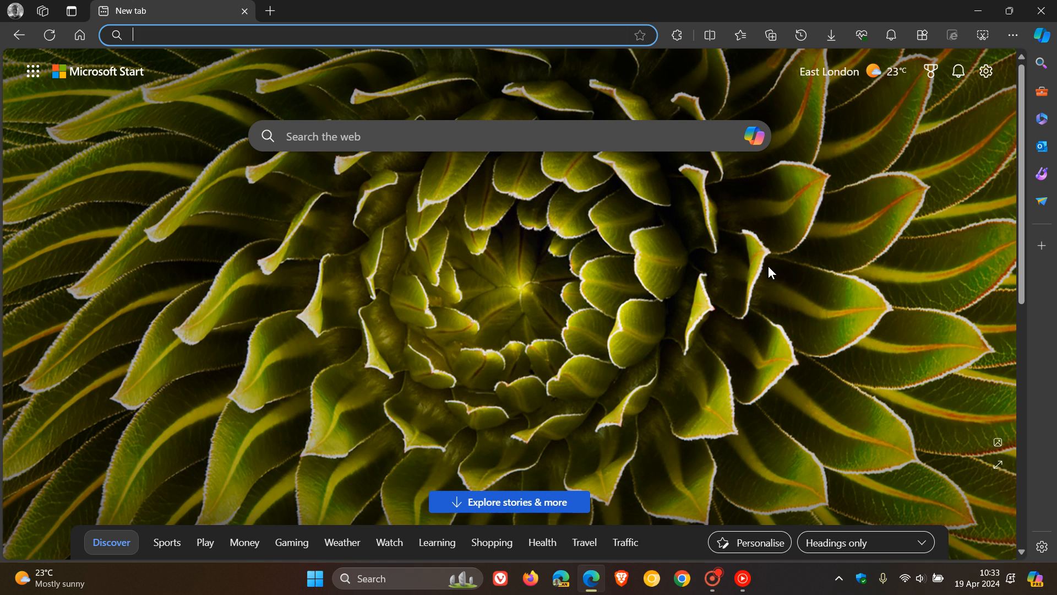
pyautogui.moveTo(779, 284)
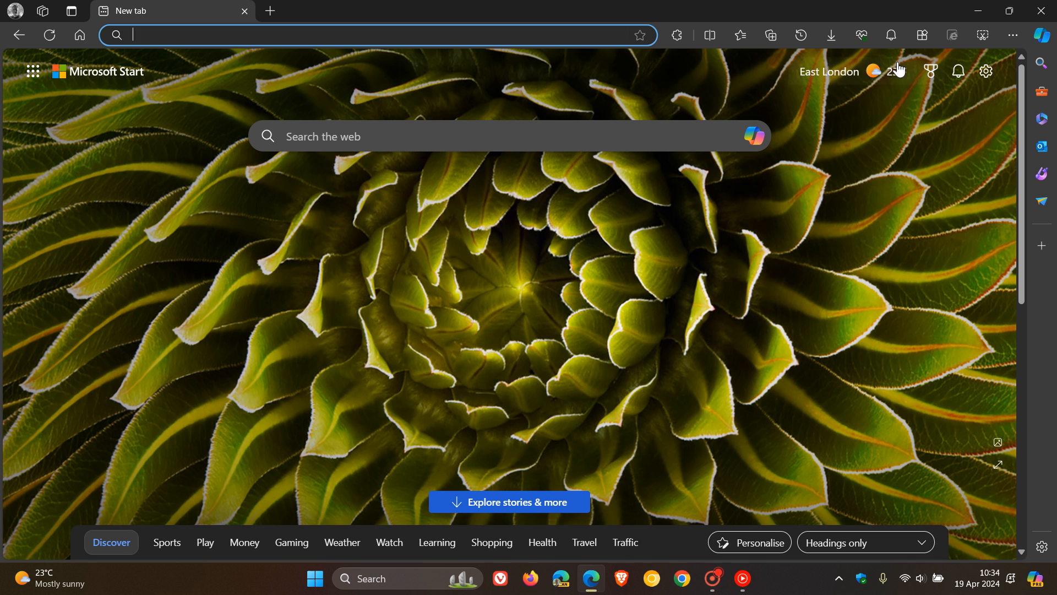
# Step: Peek at the Browser essentials panel twice, then head to About Microsoft Edge via the … menu
pyautogui.click(861, 35)
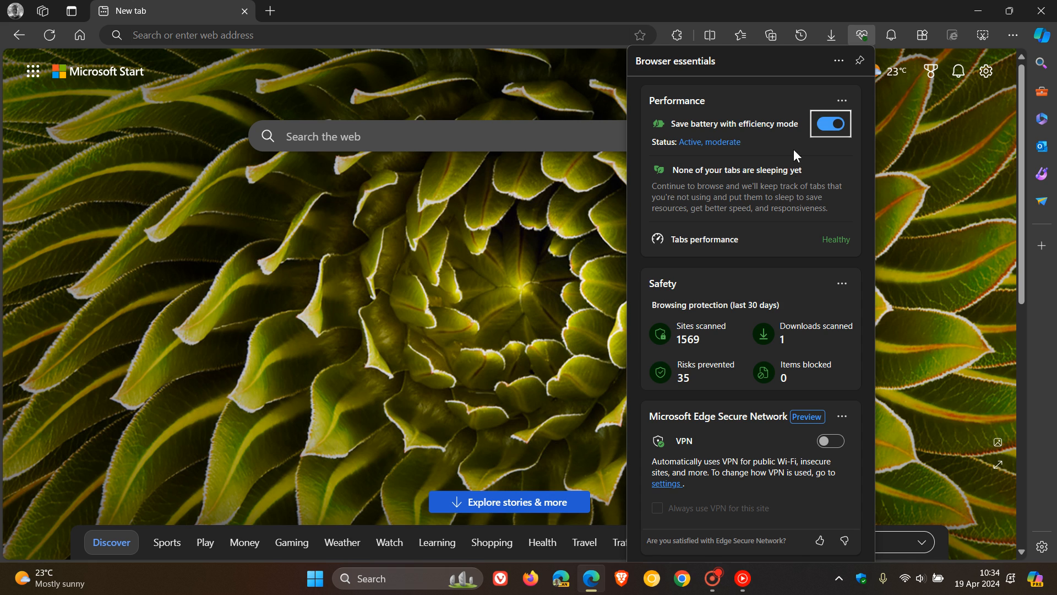
pyautogui.moveTo(861, 40)
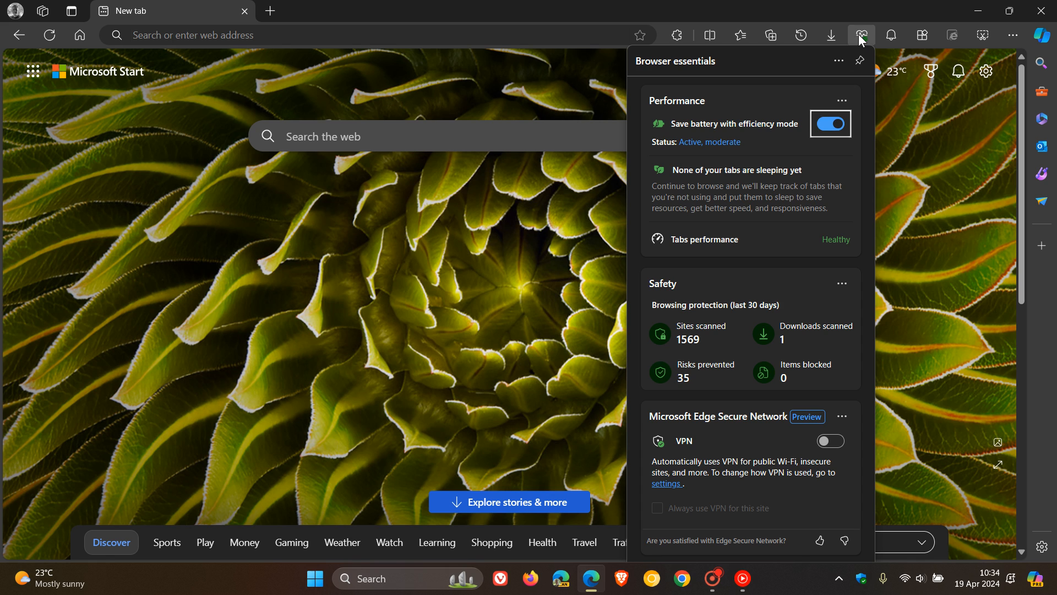
pyautogui.moveTo(861, 35)
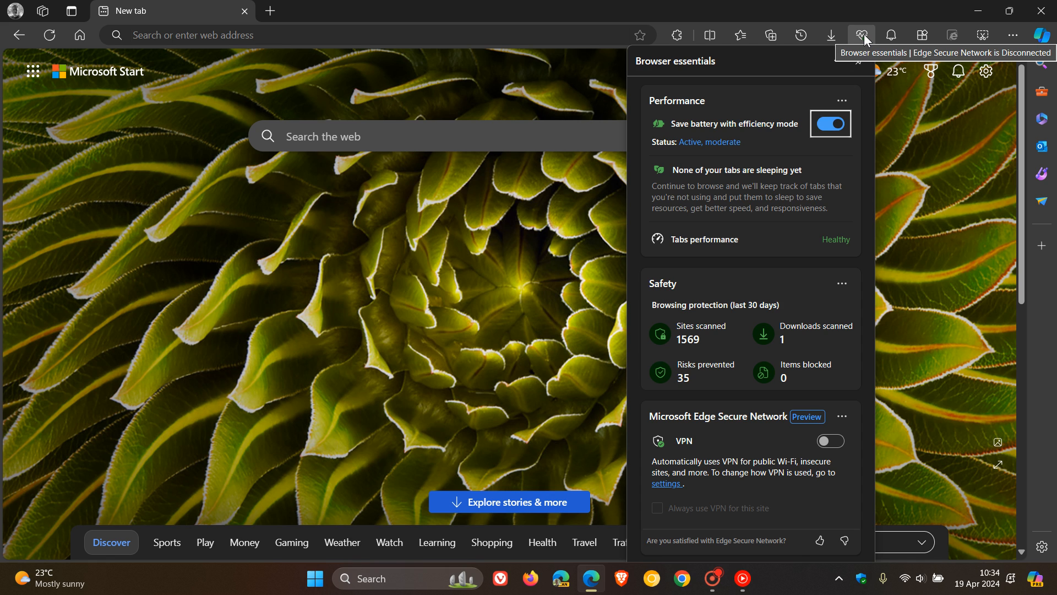
pyautogui.click(861, 35)
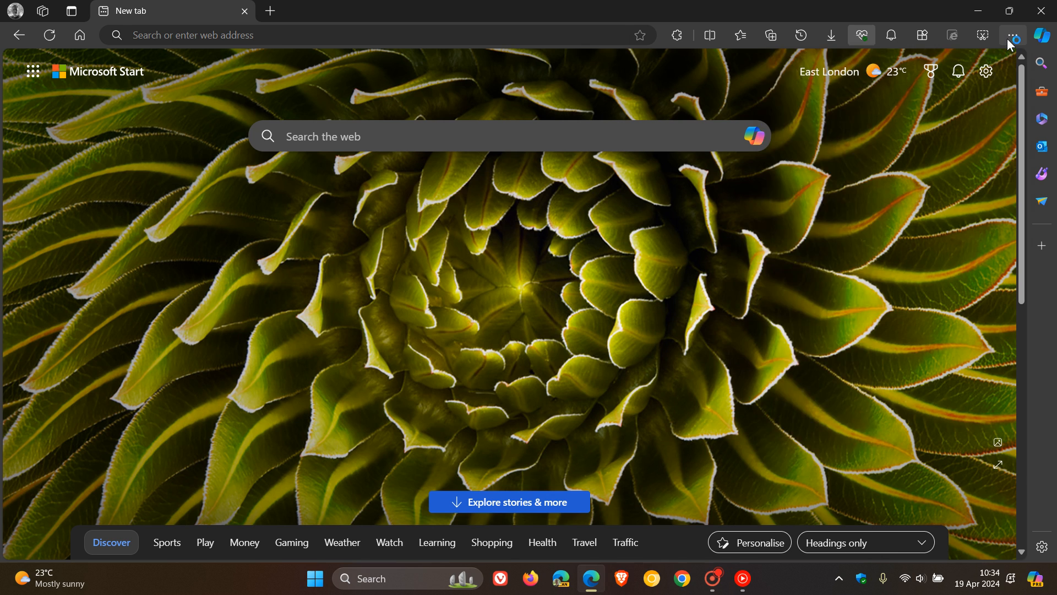
pyautogui.click(371, 35)
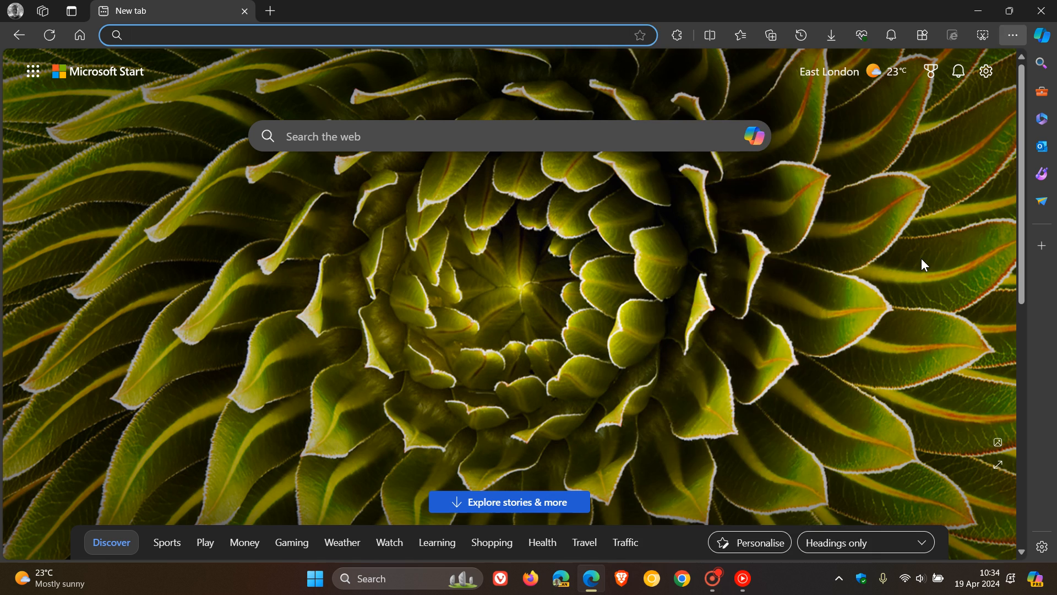
pyautogui.click(860, 35)
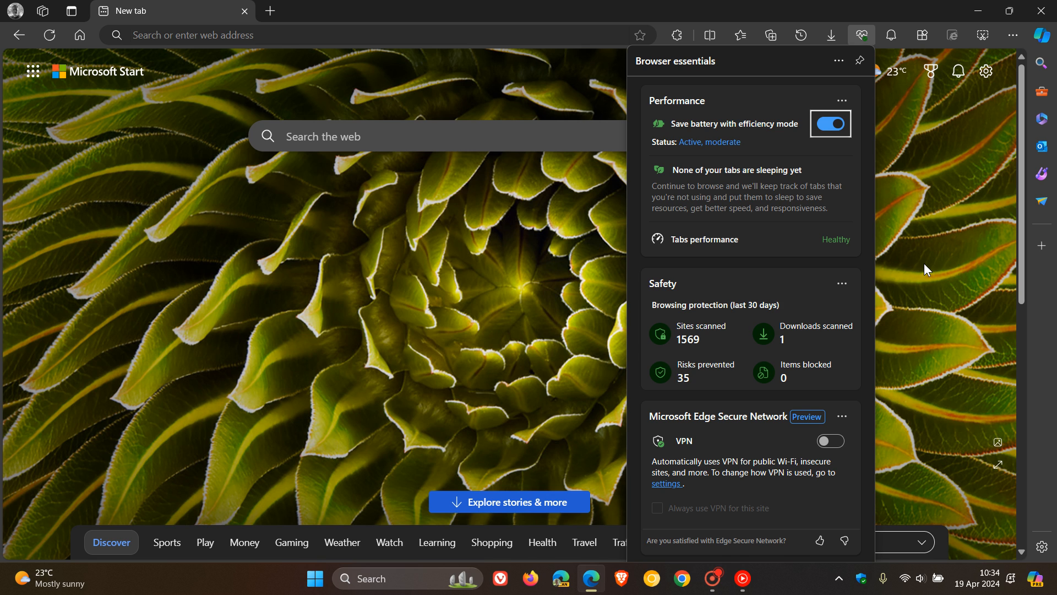
pyautogui.click(861, 35)
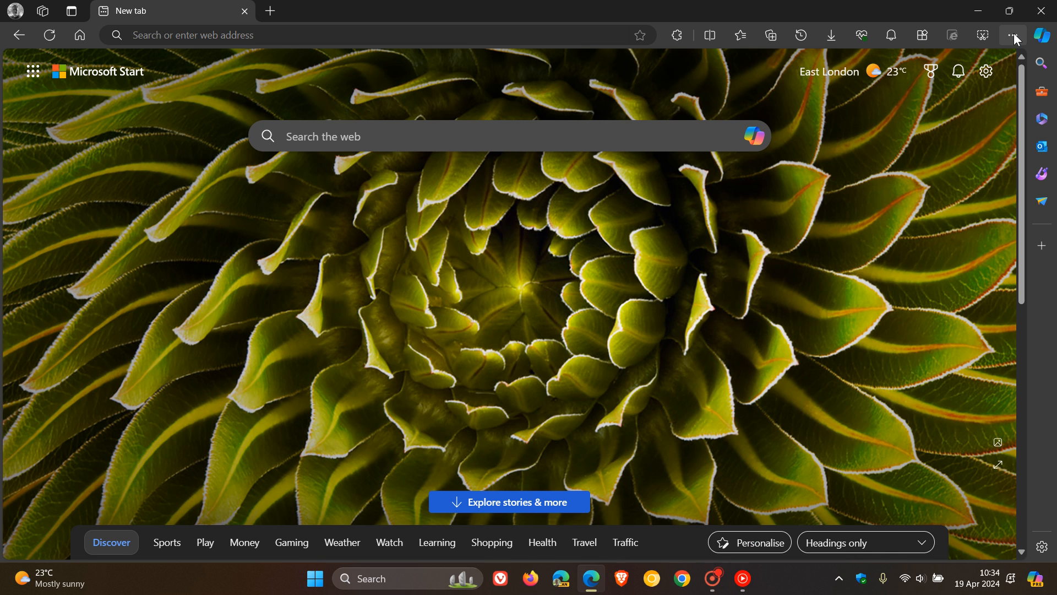
pyautogui.click(1011, 36)
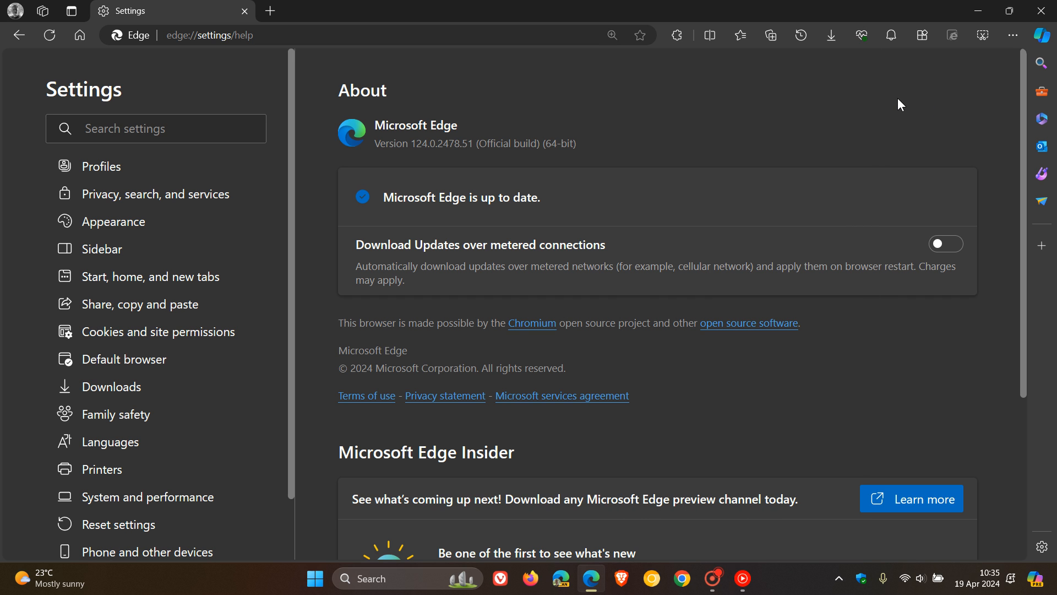
pyautogui.moveTo(79, 35)
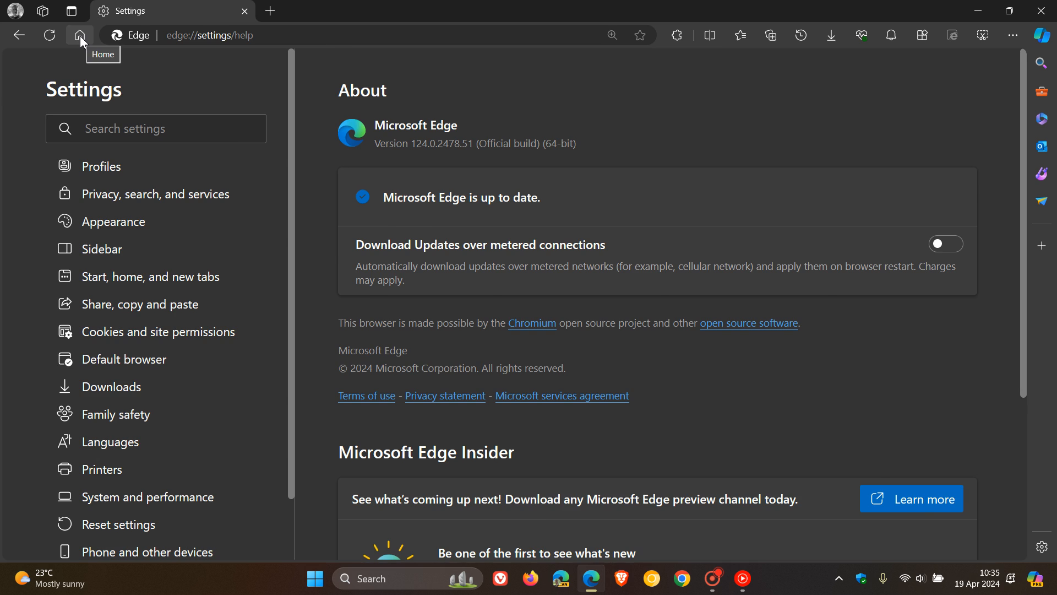
# Step: Return the tab to the Microsoft Start home page
pyautogui.click(79, 35)
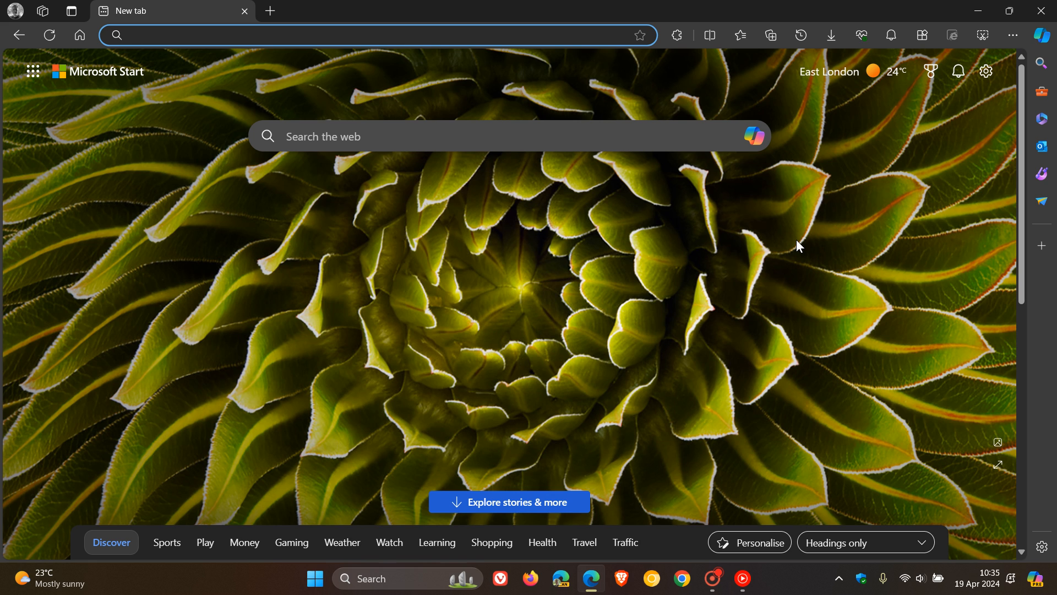
pyautogui.moveTo(421, 254)
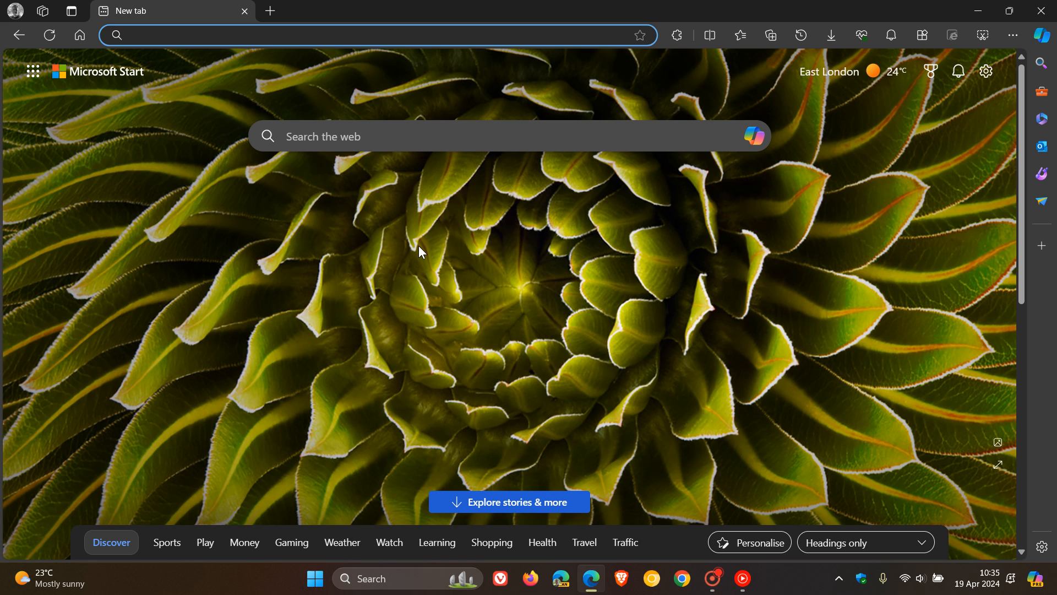
# Step: Go to the Profiles settings page from the profile flyout
pyautogui.click(13, 12)
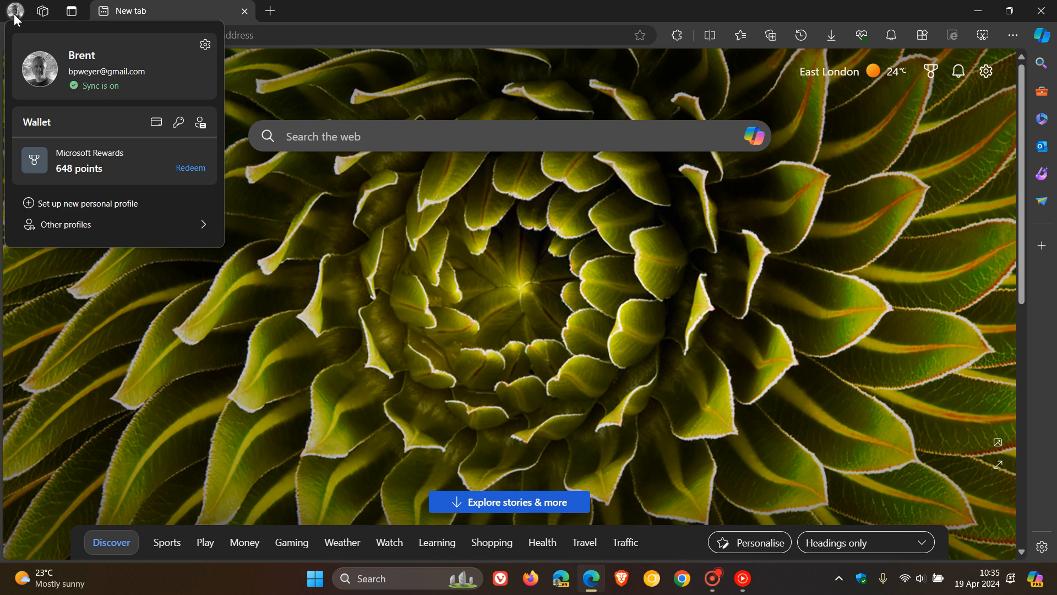
pyautogui.click(205, 44)
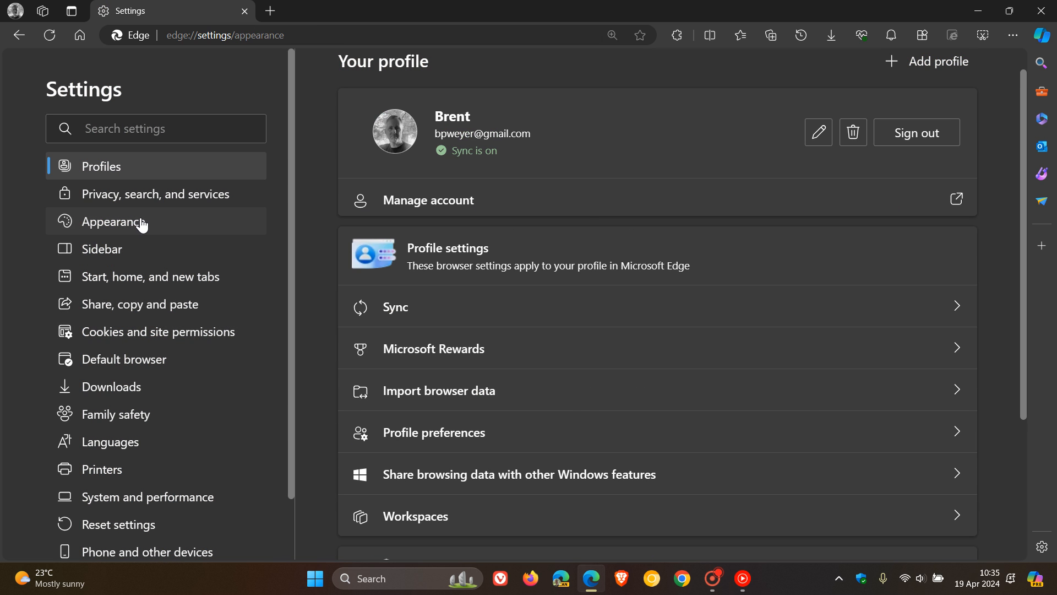
# Step: Show the Appearance settings scrolled down to the toolbar buttons list
pyautogui.click(115, 221)
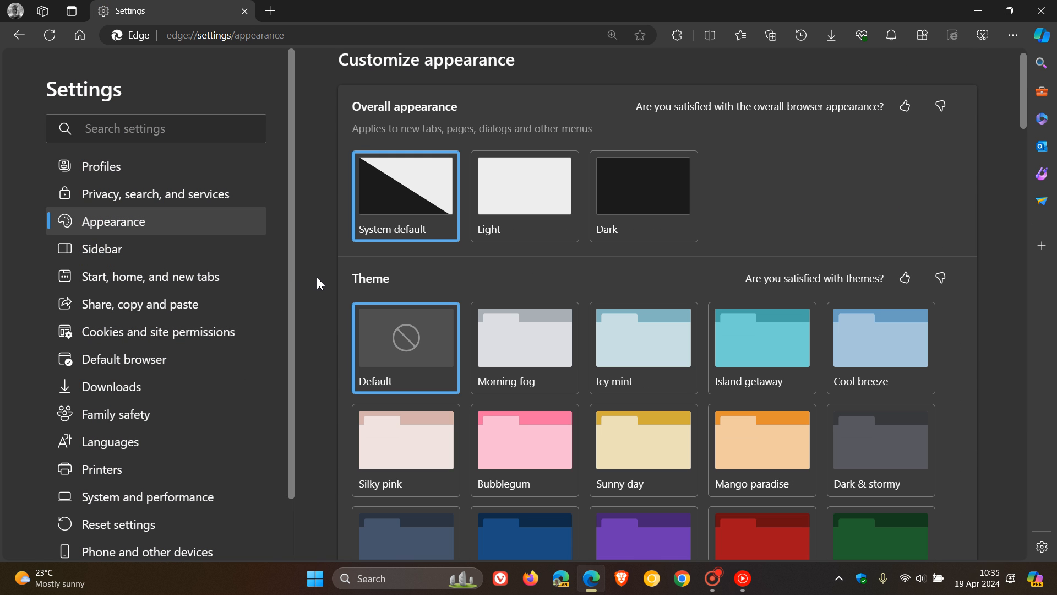
pyautogui.scroll(-3)
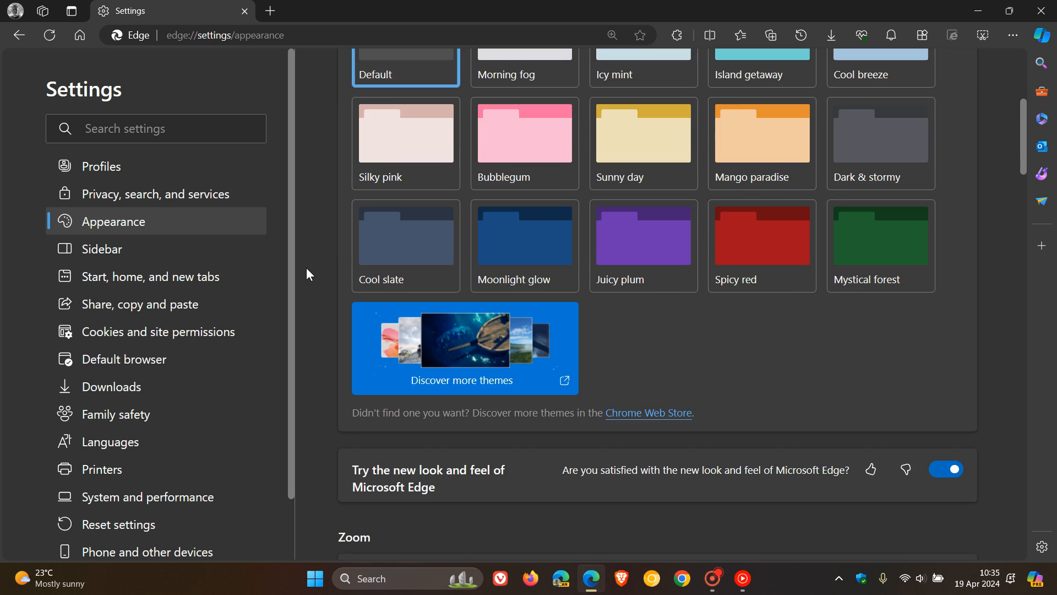
pyautogui.scroll(-3)
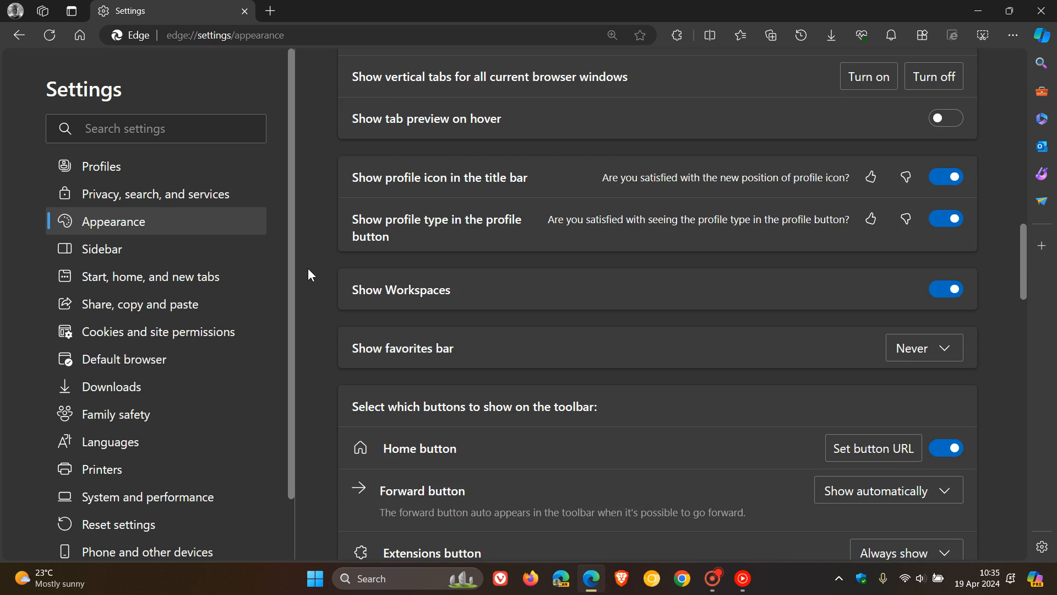
pyautogui.scroll(-3)
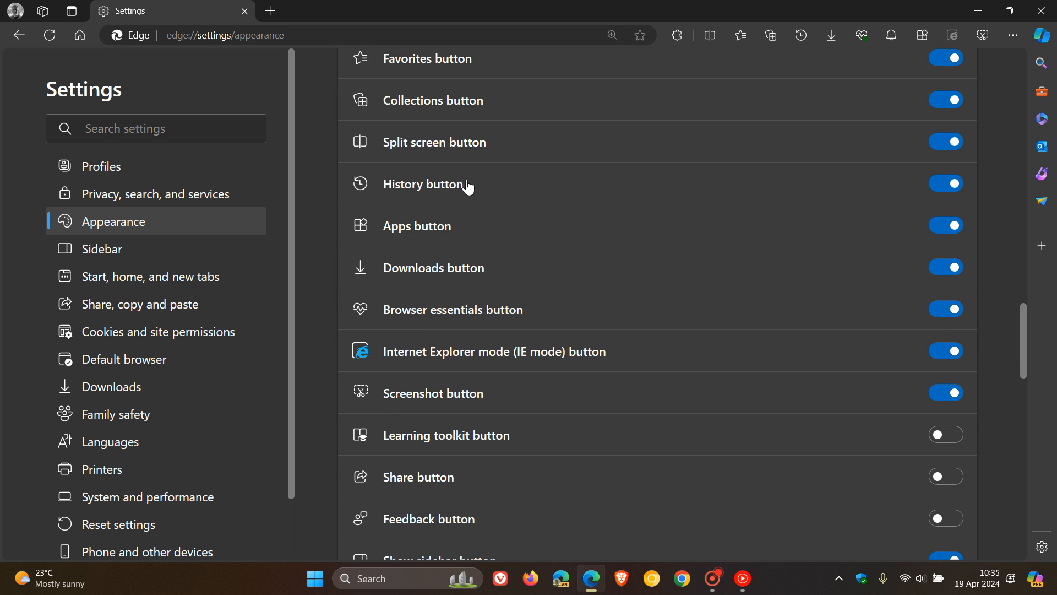
pyautogui.moveTo(302, 217)
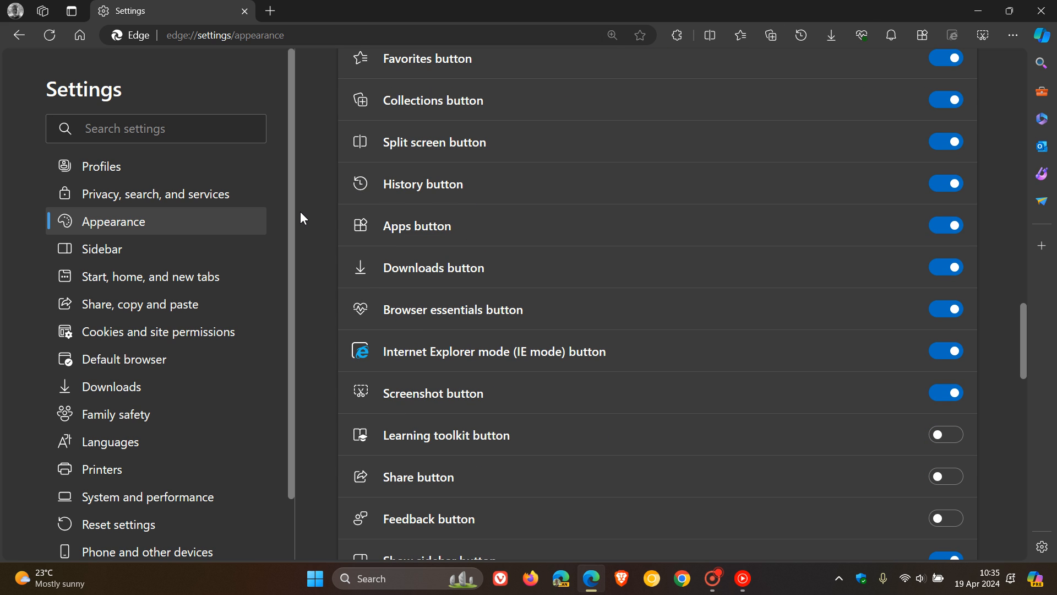
pyautogui.scroll(-3)
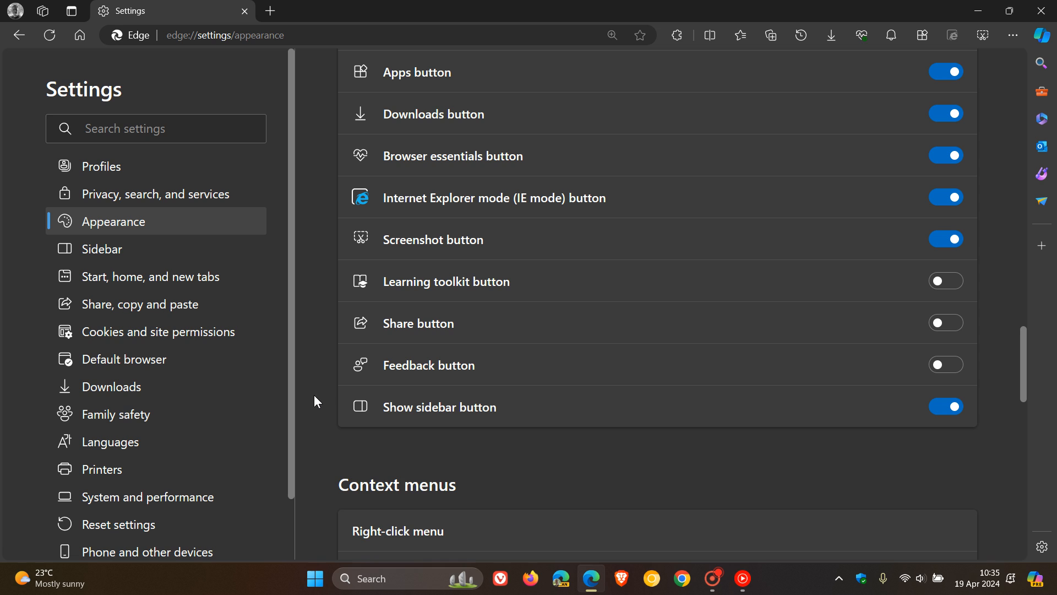
pyautogui.moveTo(963, 433)
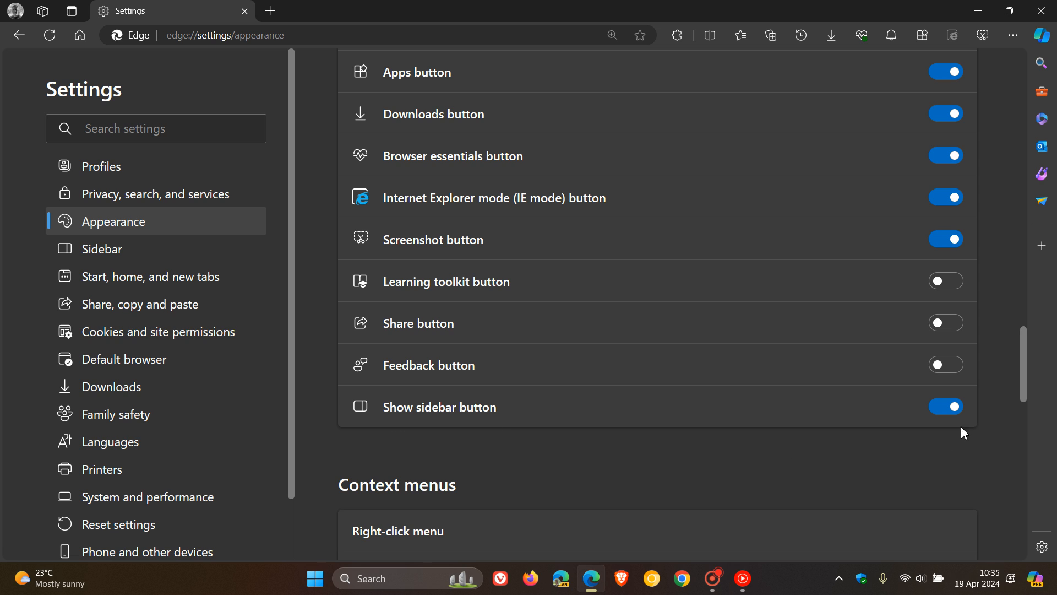
pyautogui.moveTo(917, 428)
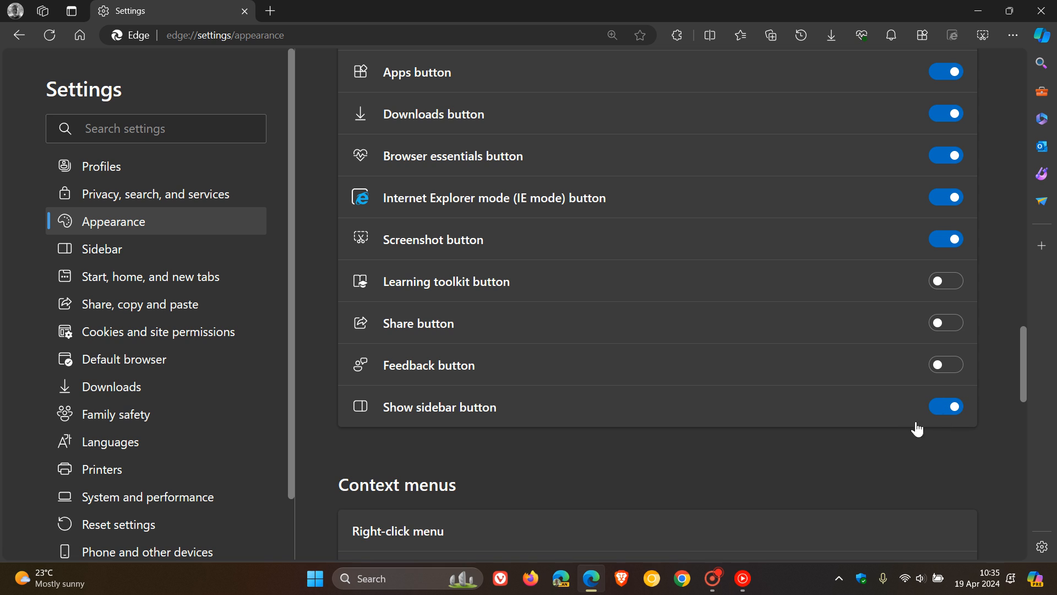
pyautogui.moveTo(925, 422)
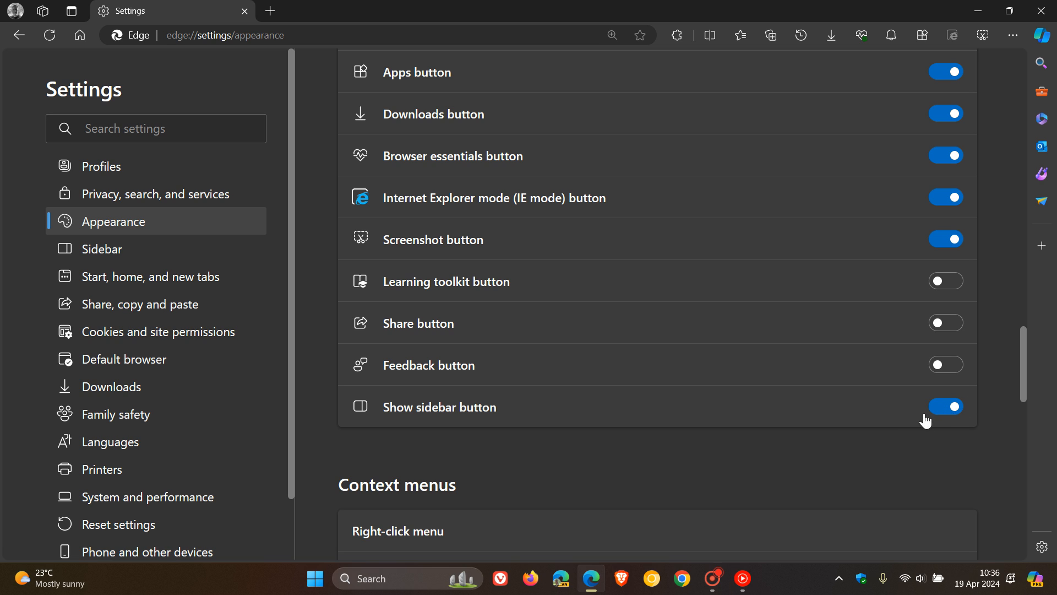
pyautogui.moveTo(957, 421)
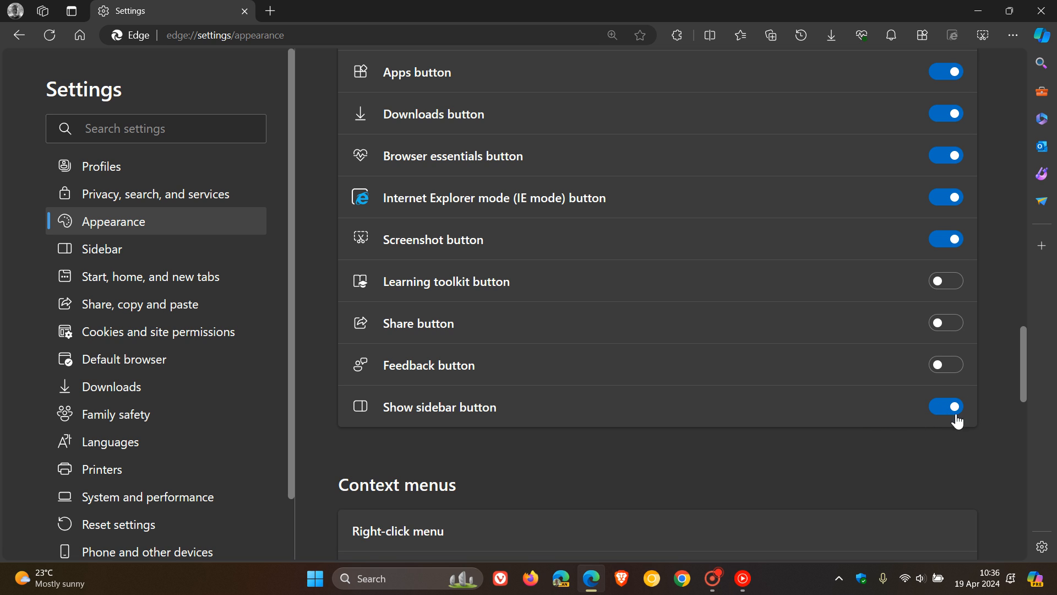
pyautogui.moveTo(852, 428)
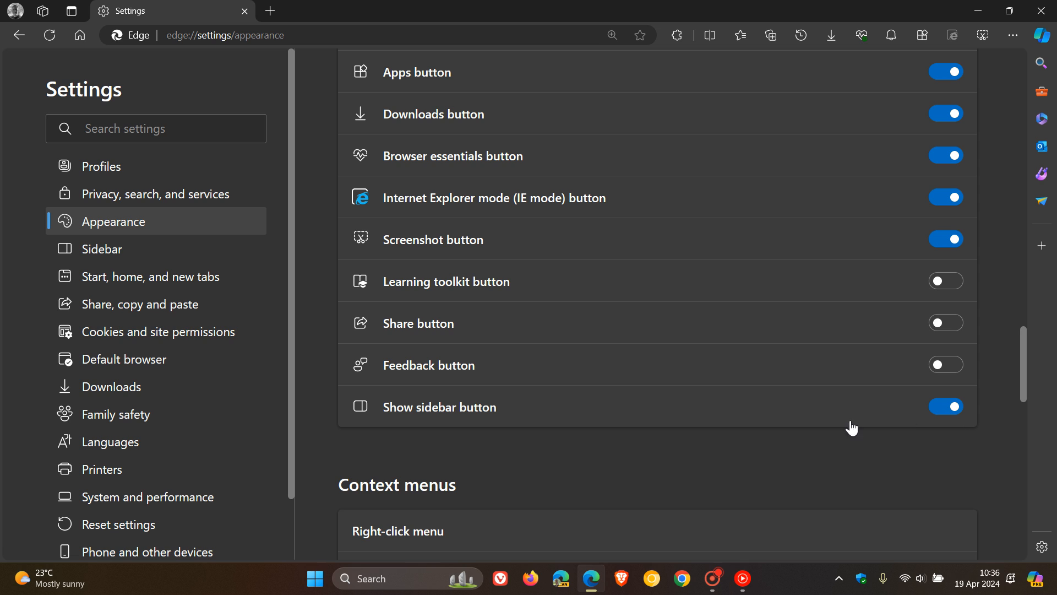
# Step: Peek at the Copilot pane, then switch Show Copilot off in its settings
pyautogui.click(1041, 35)
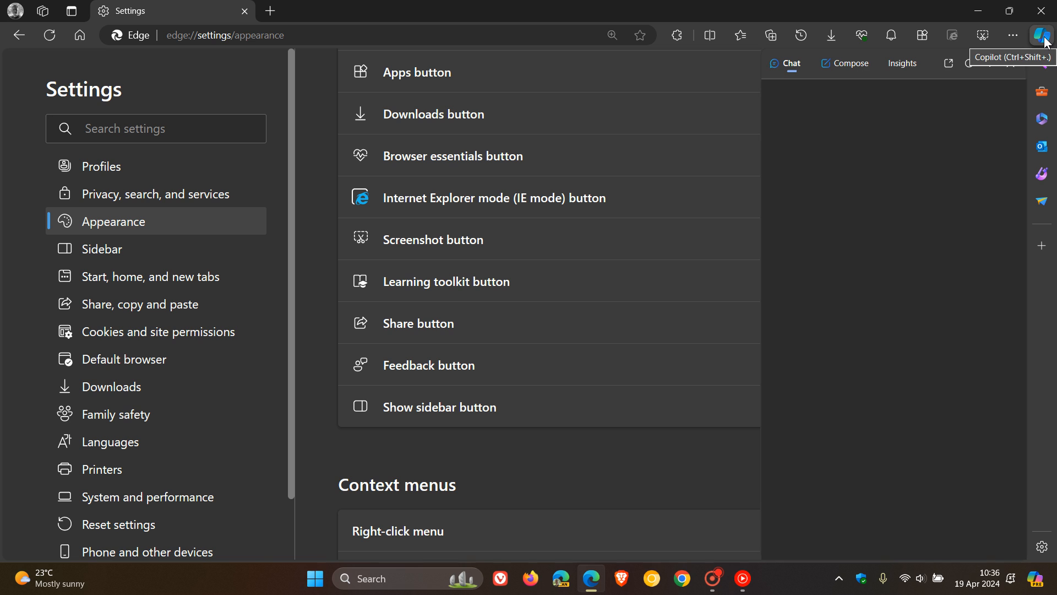
pyautogui.click(1041, 35)
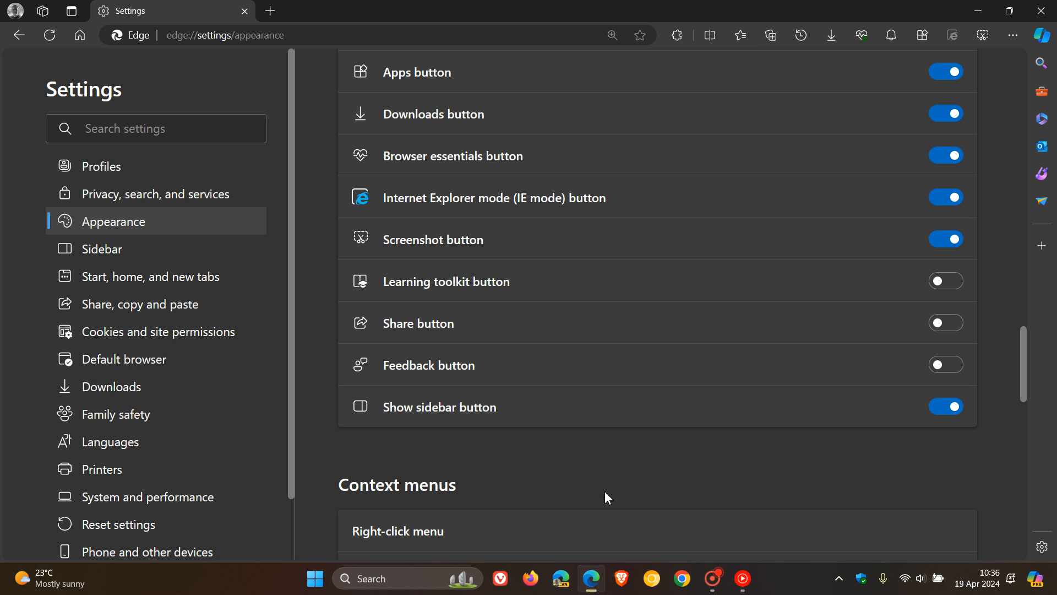
pyautogui.moveTo(100, 248)
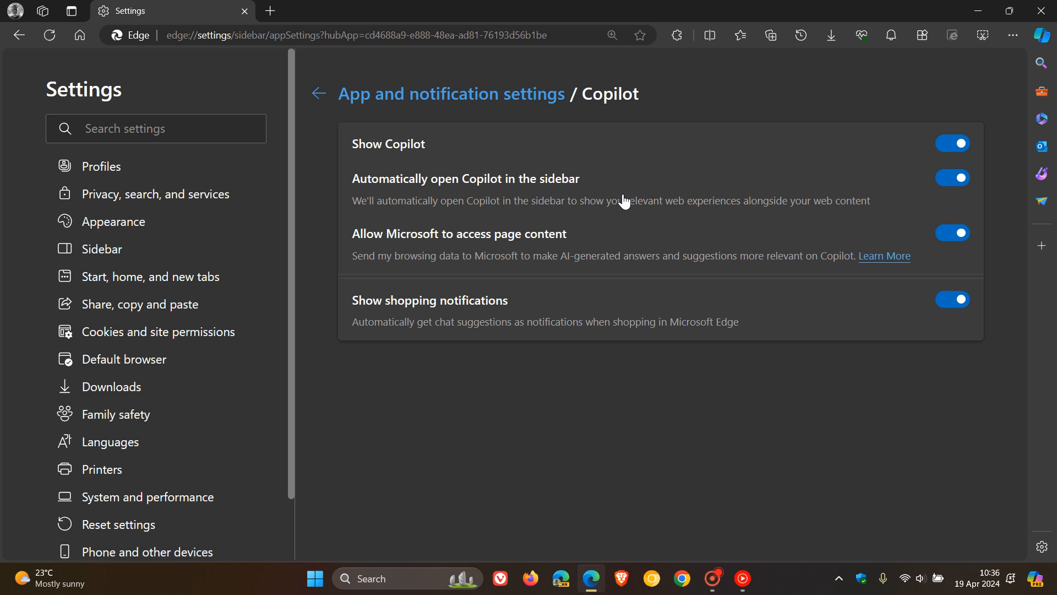
pyautogui.click(952, 143)
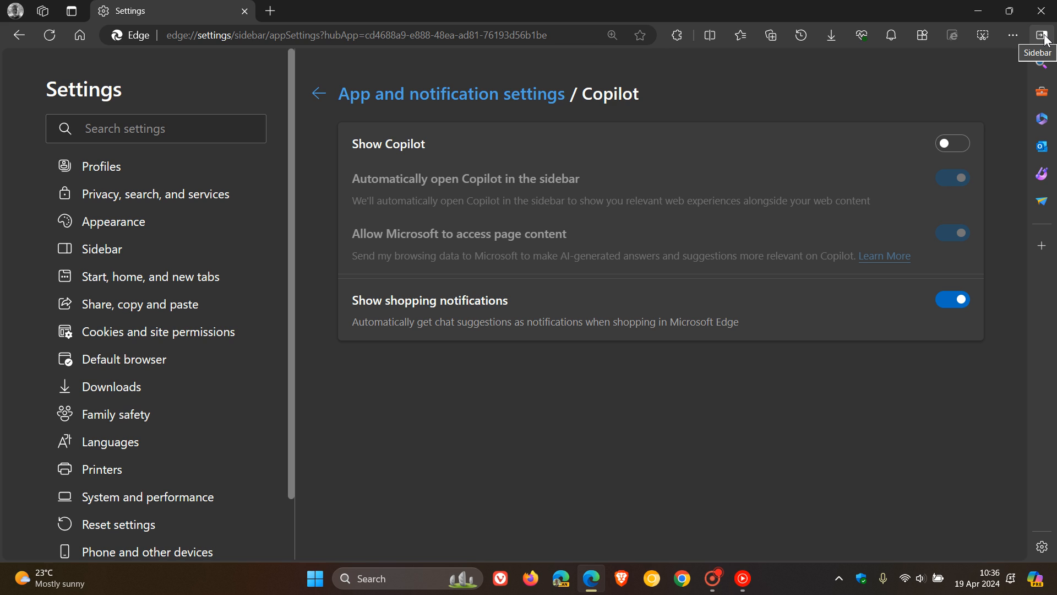
pyautogui.moveTo(932, 91)
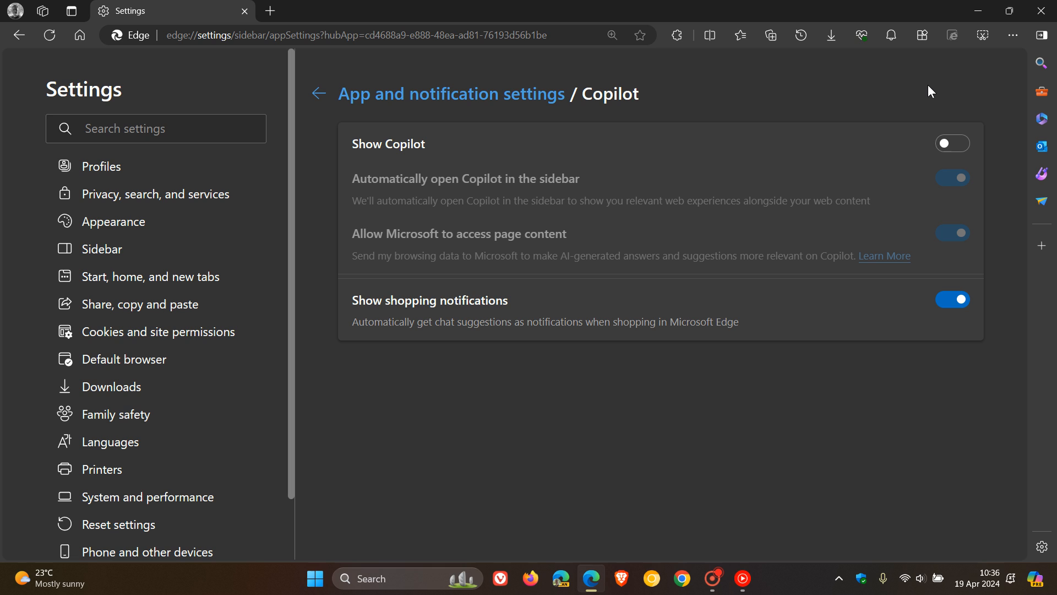
pyautogui.moveTo(944, 93)
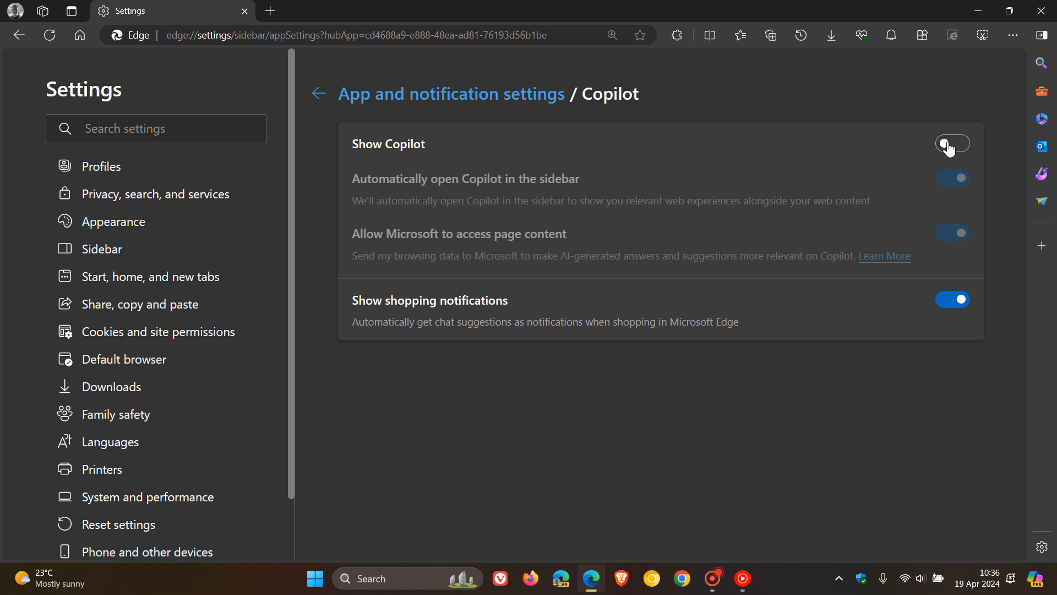
# Step: Switch Show Copilot back on, restoring the sidebar, and briefly check the Copilot pane
pyautogui.click(951, 143)
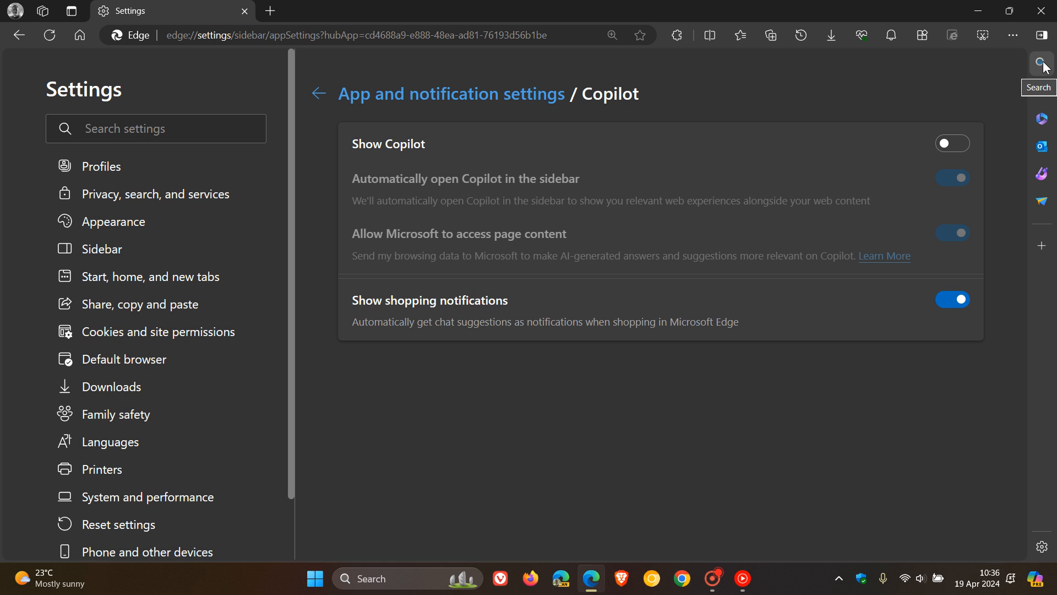
pyautogui.moveTo(1047, 320)
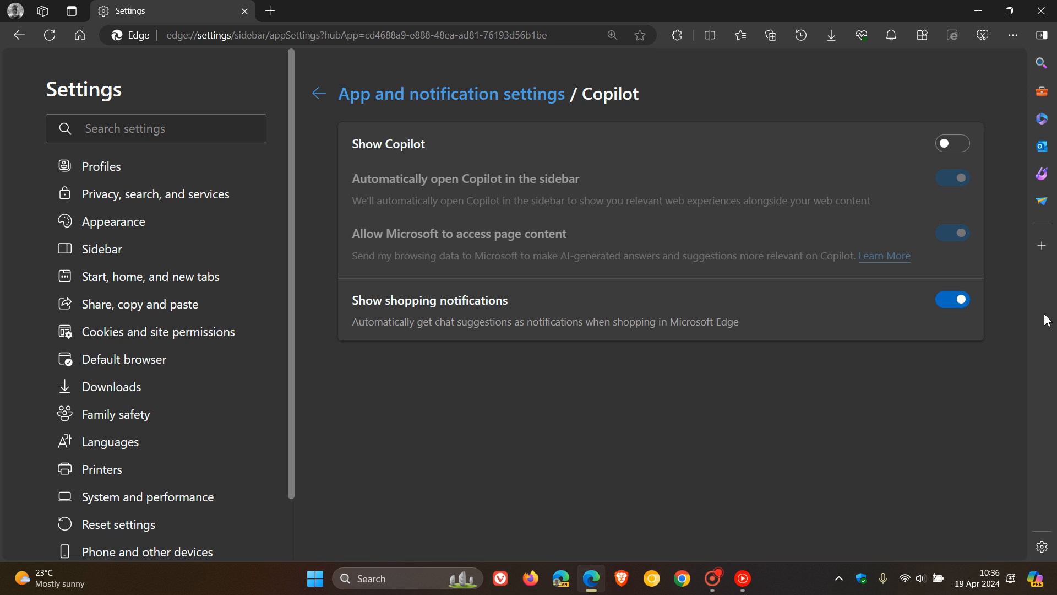
pyautogui.moveTo(1042, 35)
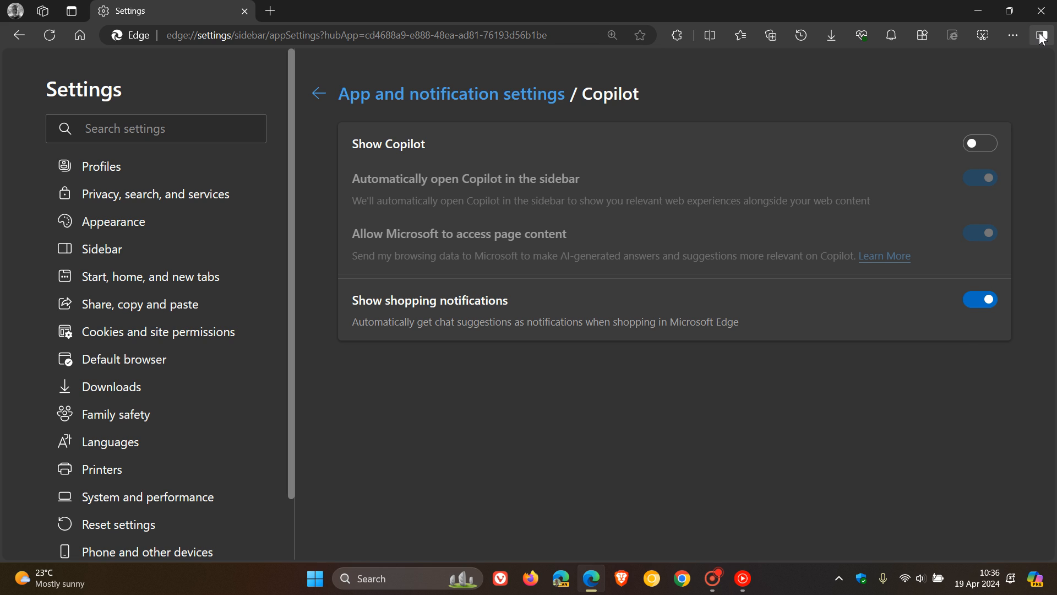
pyautogui.click(1041, 35)
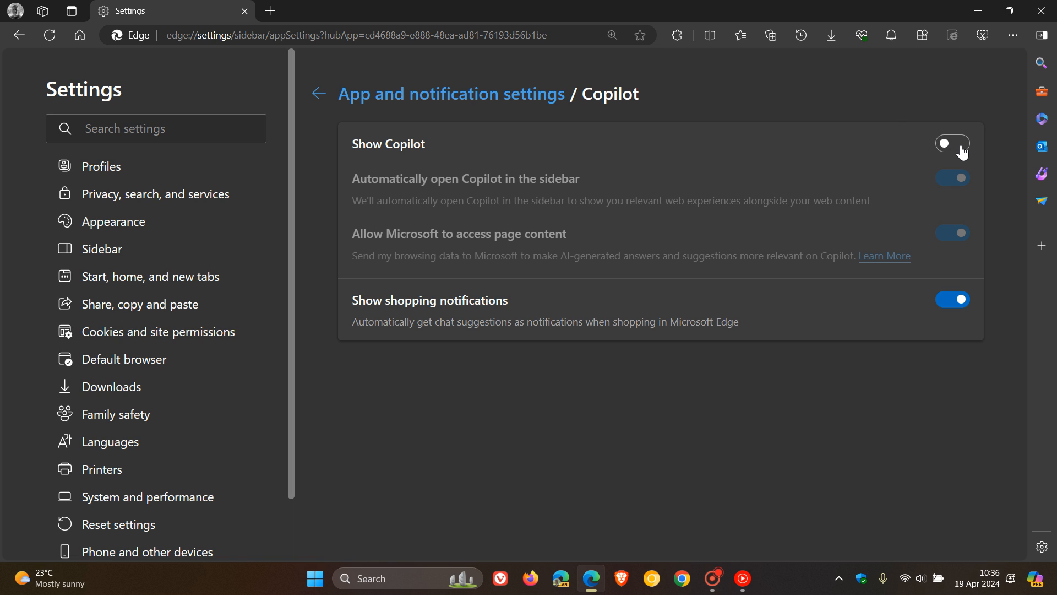
pyautogui.click(951, 143)
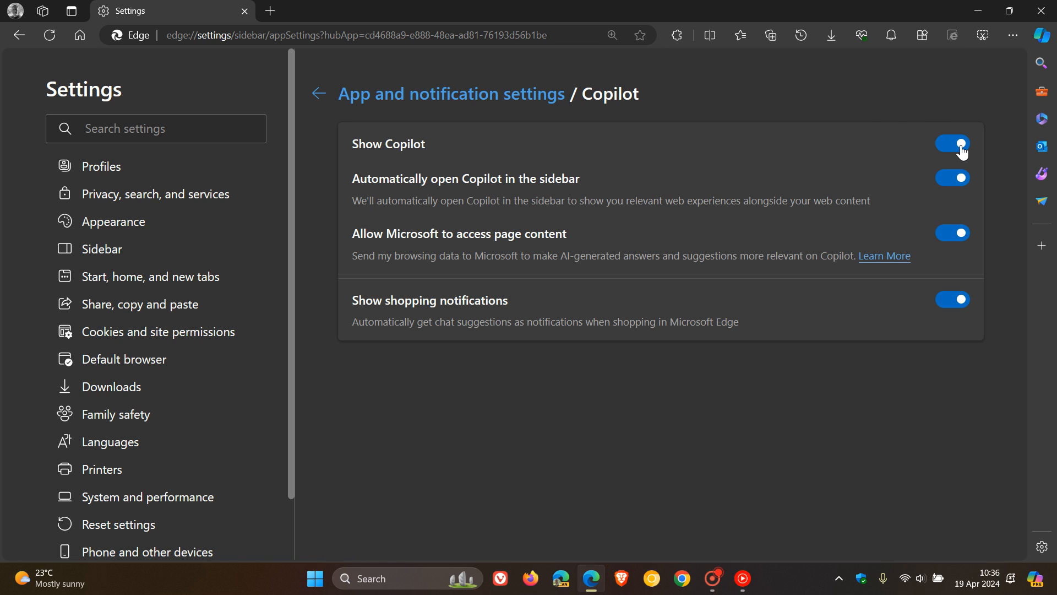
pyautogui.click(1042, 35)
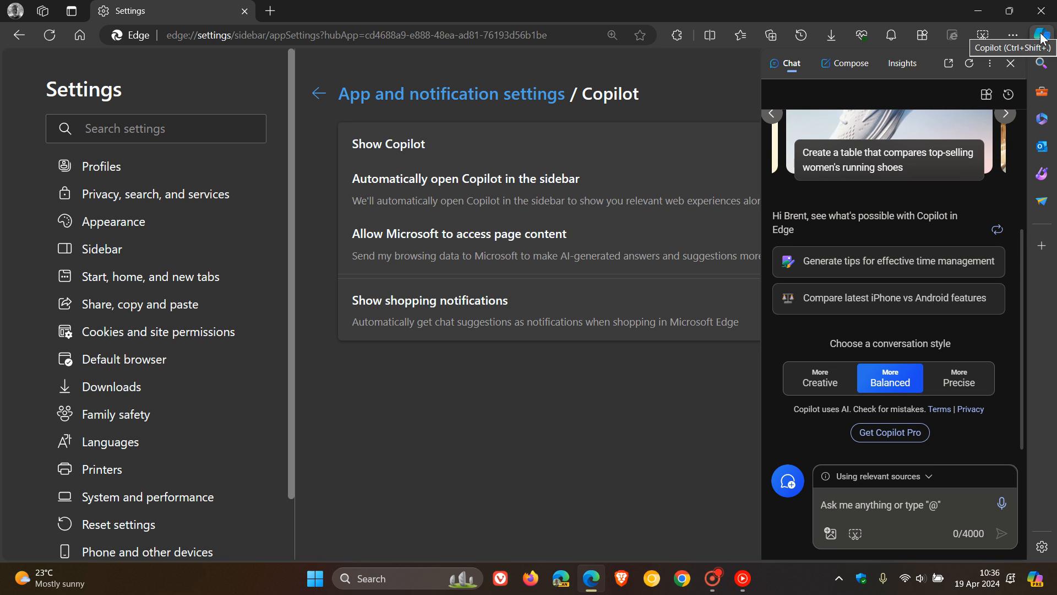
pyautogui.click(1041, 35)
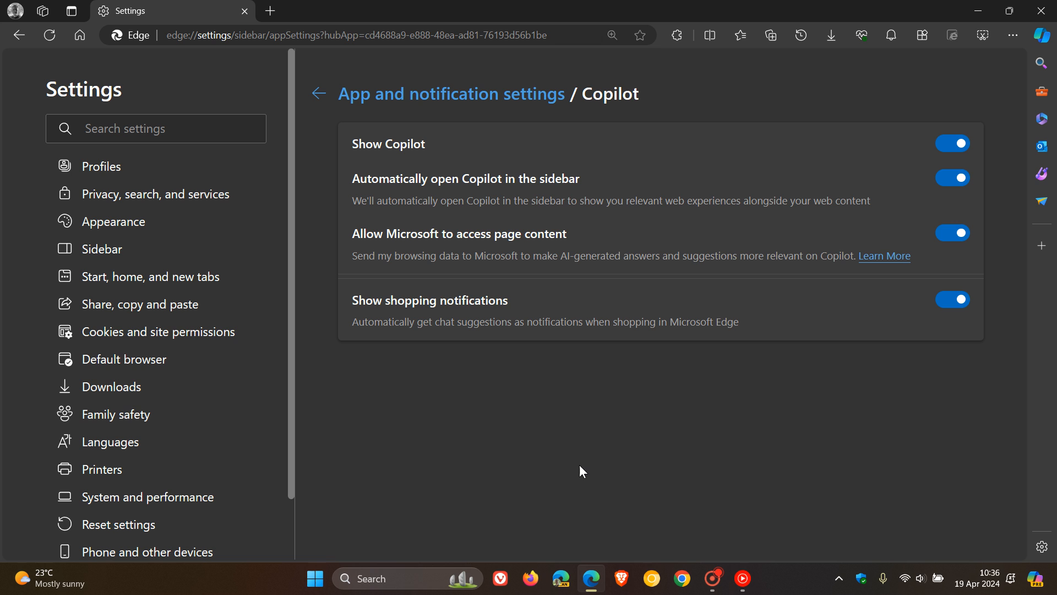
pyautogui.moveTo(134, 228)
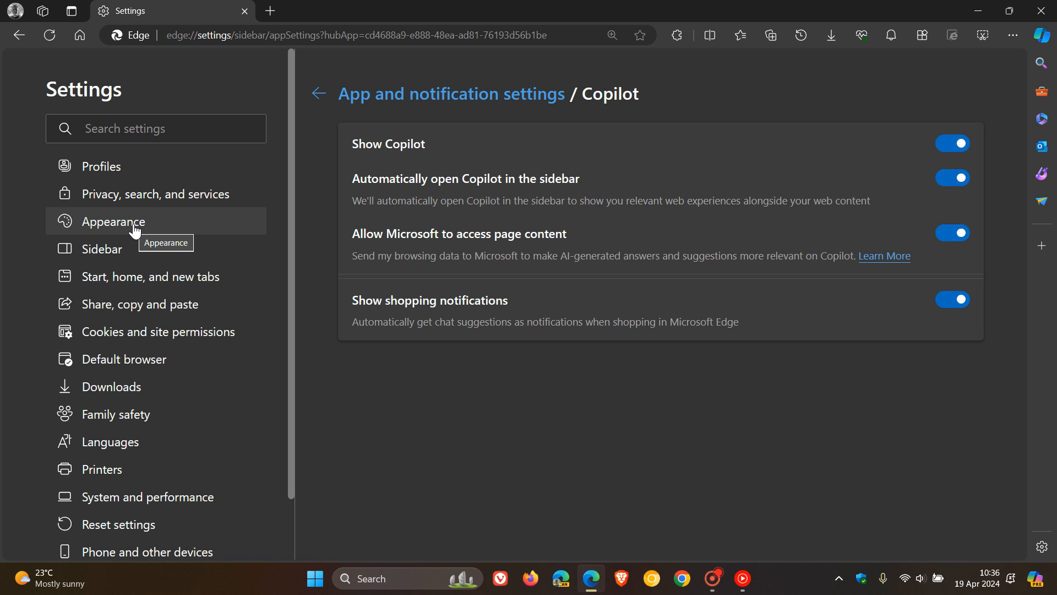
# Step: Turn on the Show sidebar button setting in Appearance and scroll to the Split screen section
pyautogui.click(113, 222)
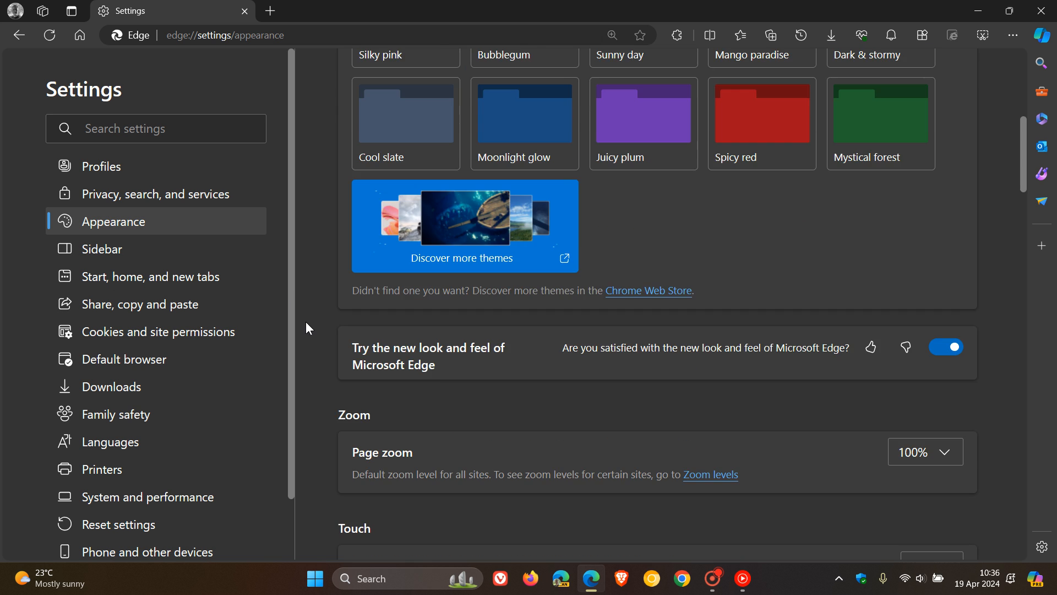
pyautogui.scroll(-3)
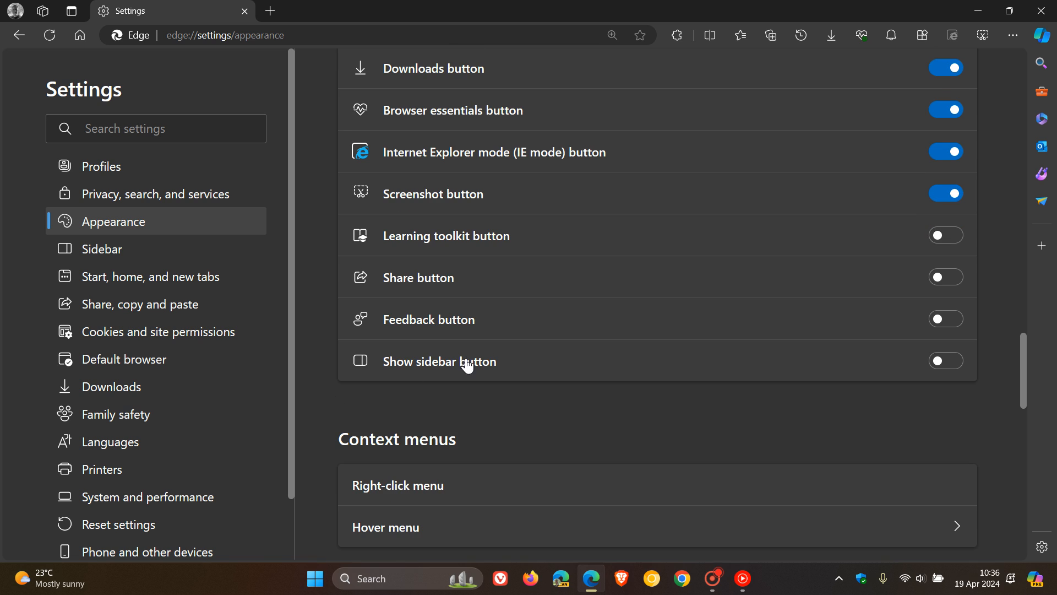
pyautogui.click(945, 360)
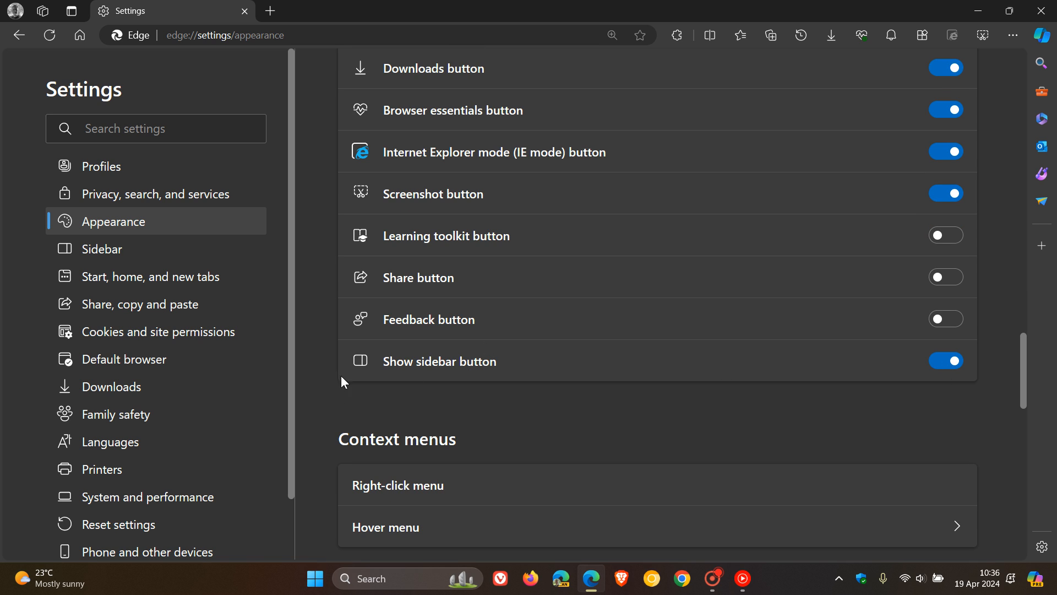
pyautogui.scroll(-3)
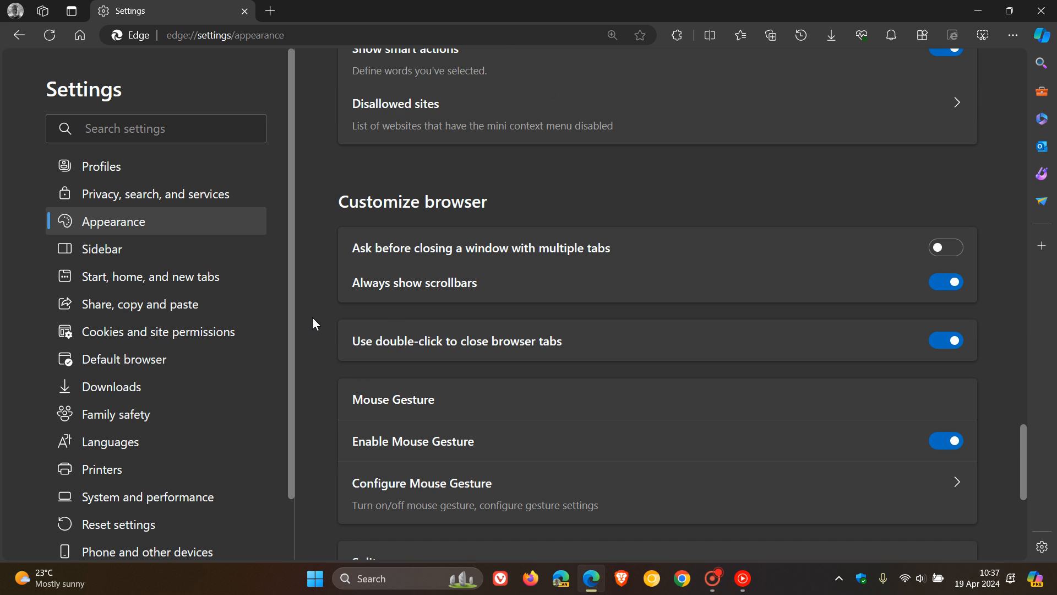
pyautogui.scroll(-3)
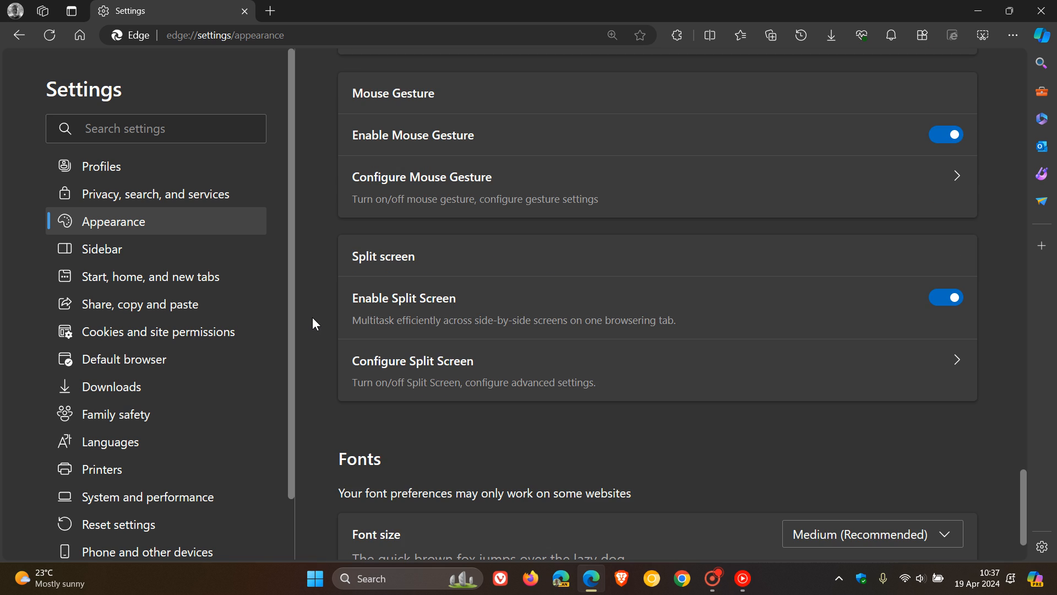
pyautogui.moveTo(720, 290)
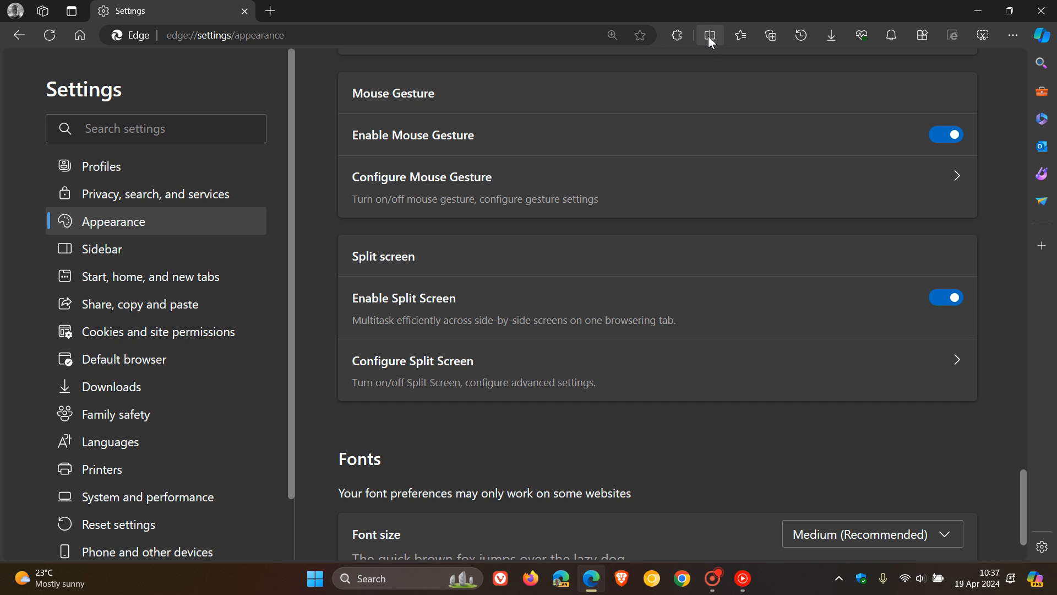
pyautogui.moveTo(708, 35)
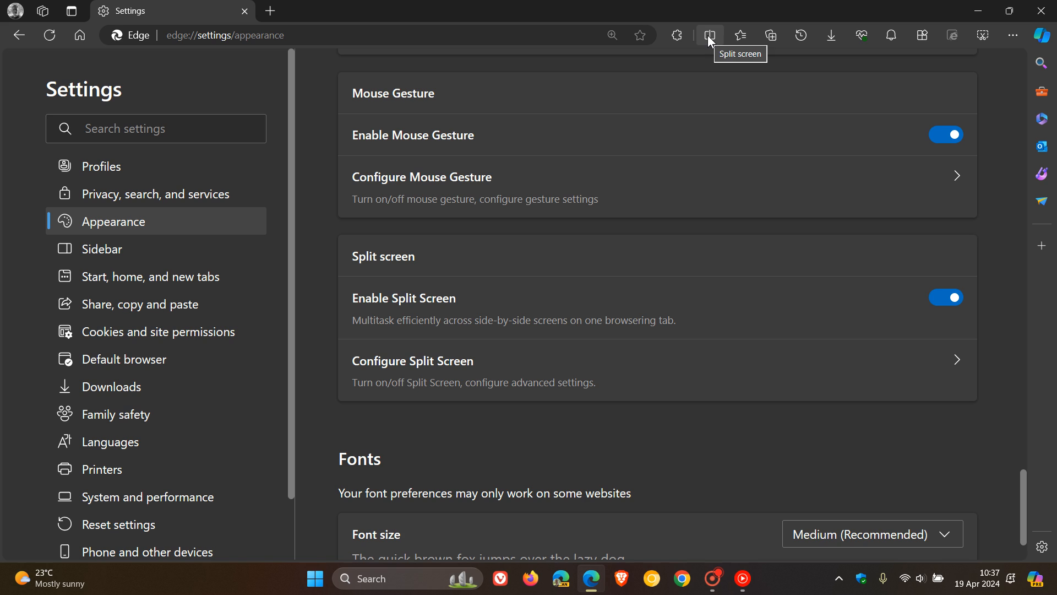
pyautogui.moveTo(715, 44)
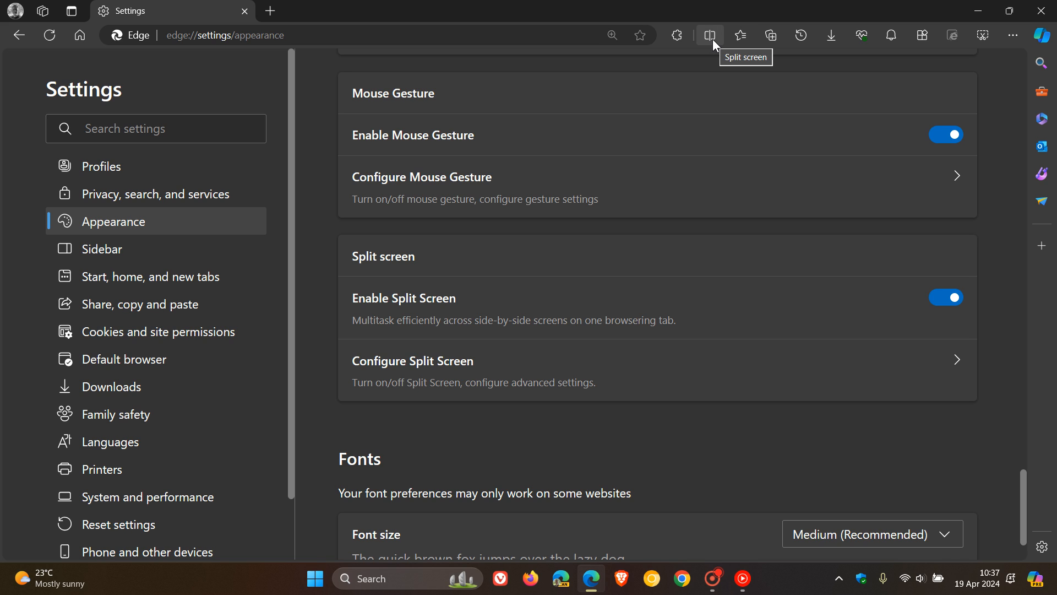
# Step: Try a split screen beside settings, close it, then close the Edge window
pyautogui.click(710, 35)
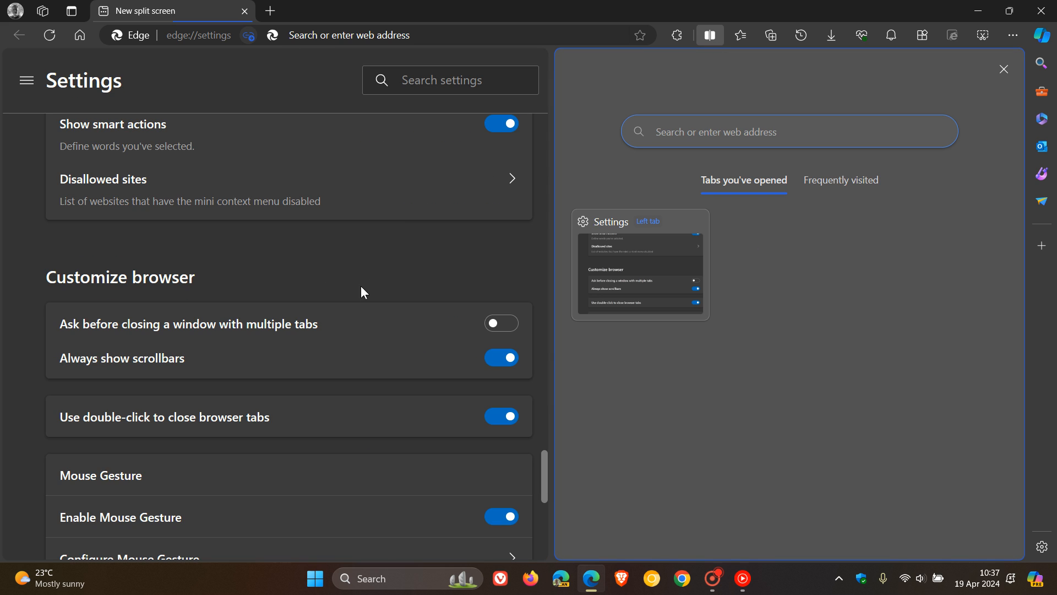
pyautogui.moveTo(578, 256)
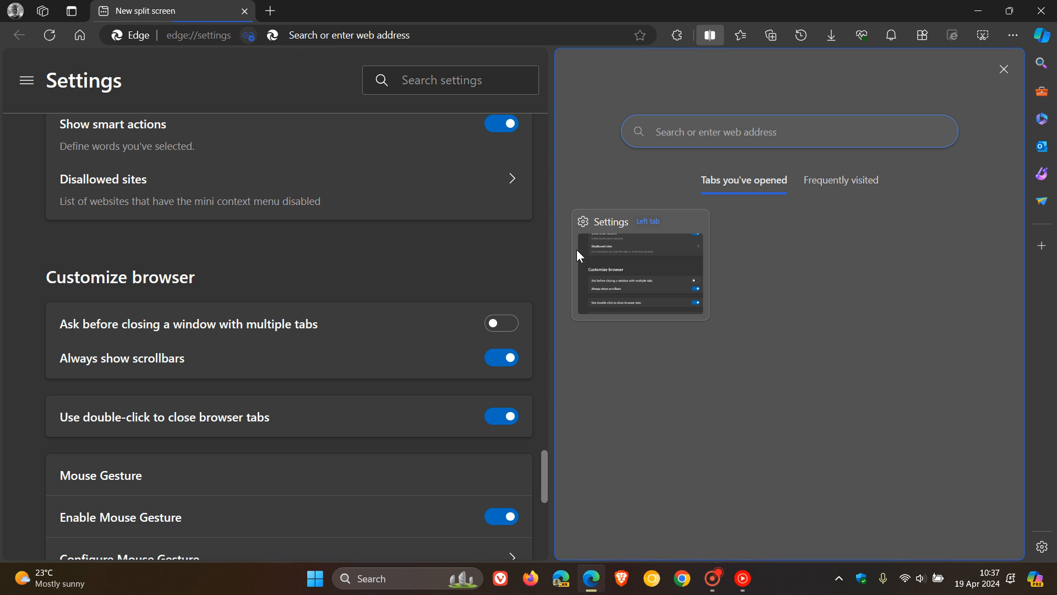
pyautogui.moveTo(734, 110)
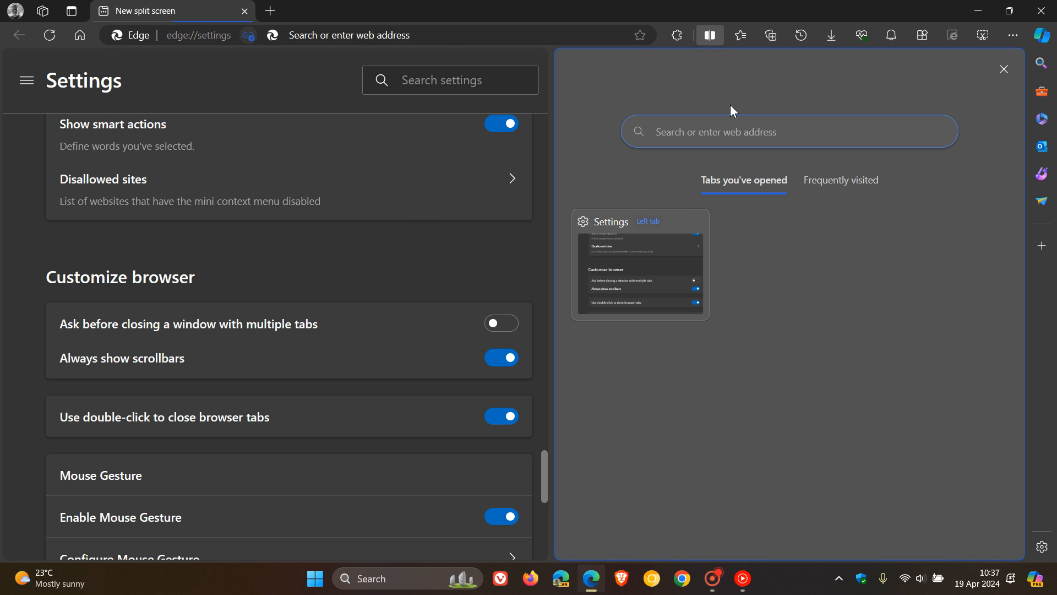
pyautogui.click(1005, 69)
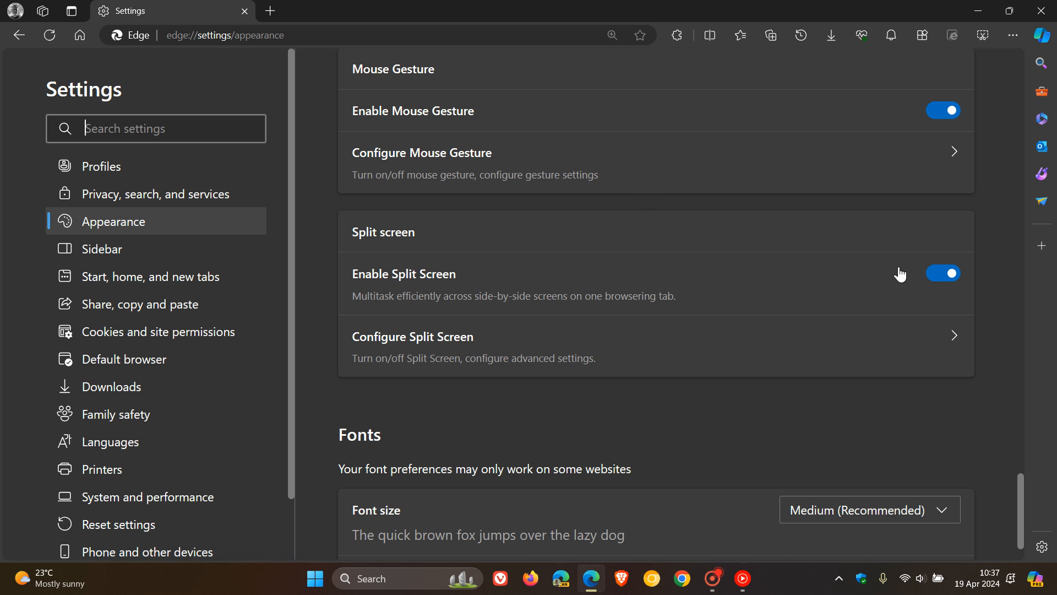
pyautogui.click(942, 273)
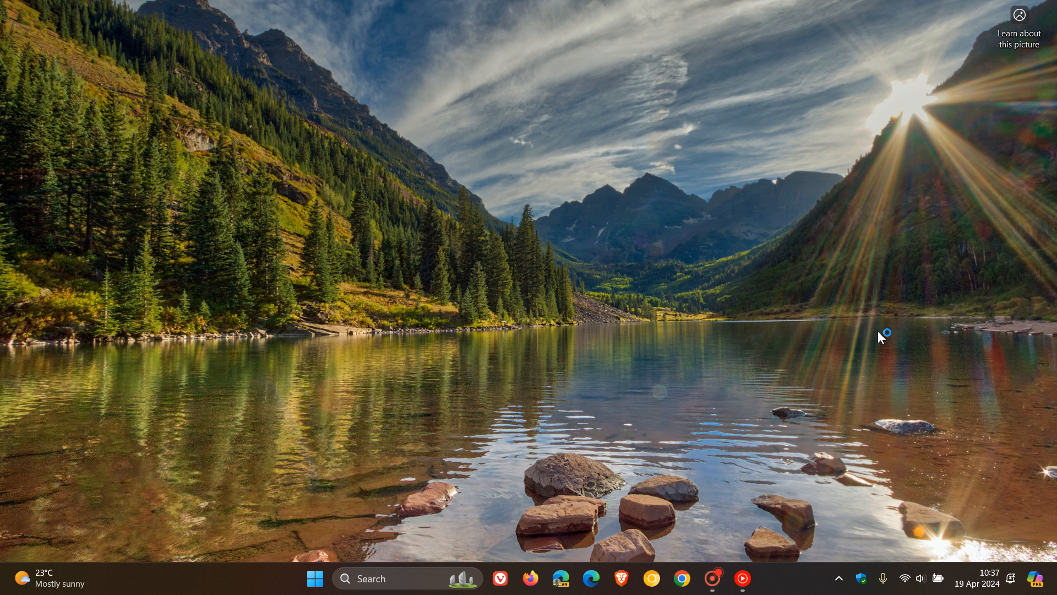
pyautogui.click(590, 578)
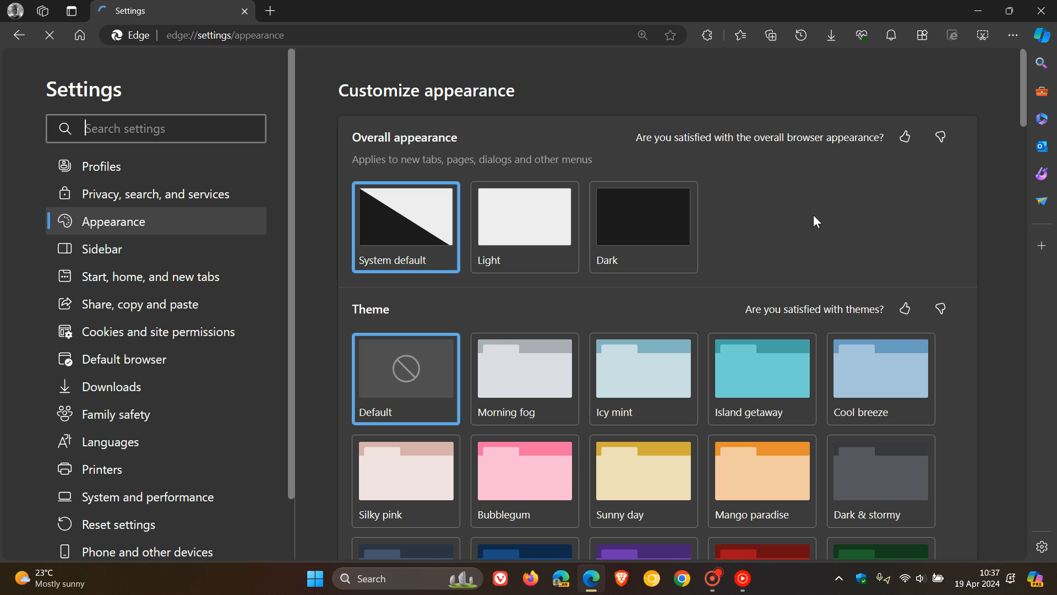
pyautogui.moveTo(852, 263)
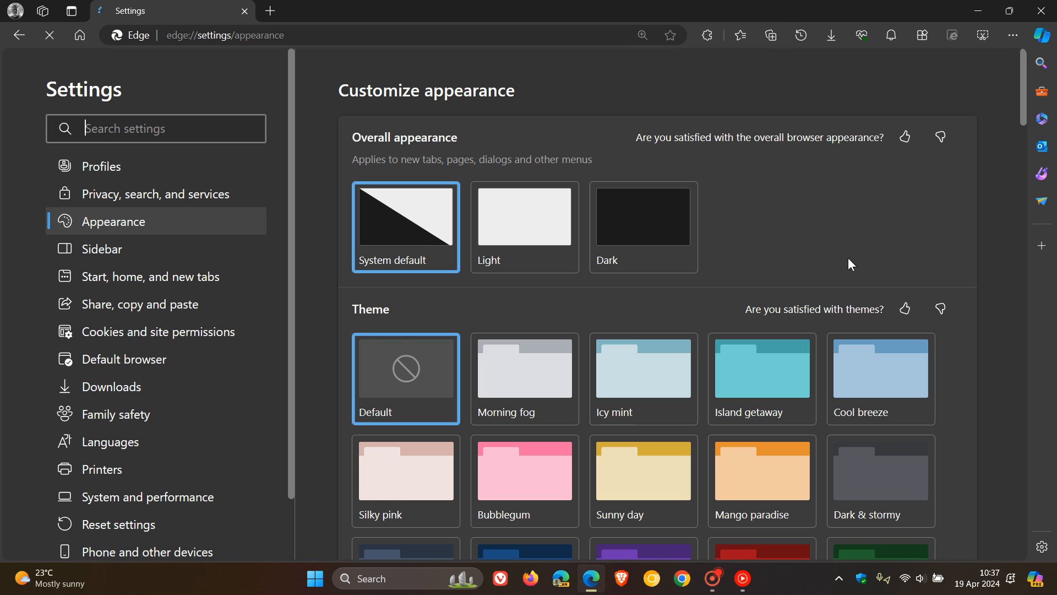
pyautogui.scroll(-3)
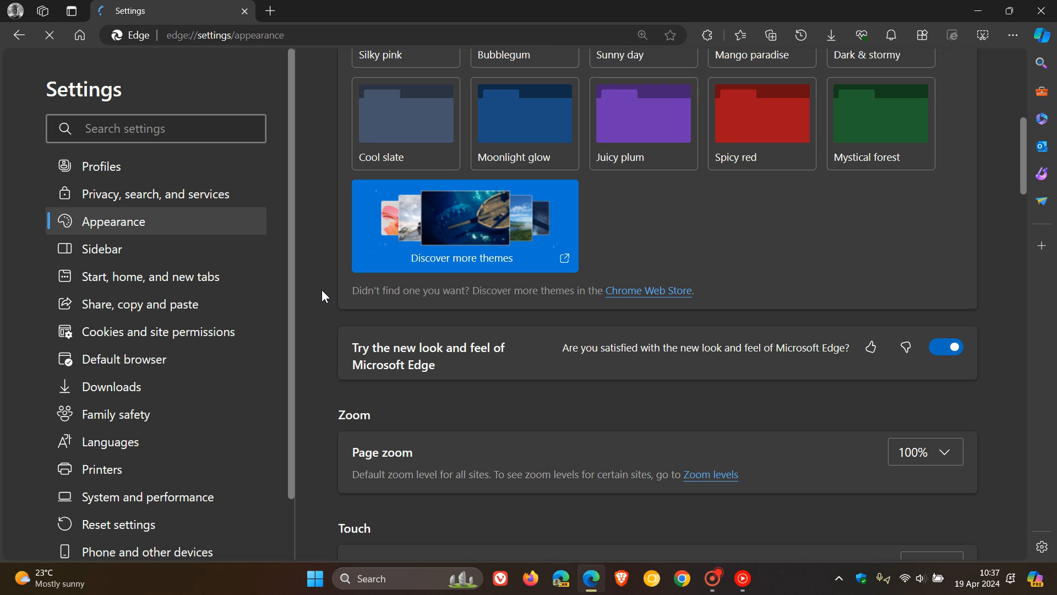
pyautogui.scroll(-3)
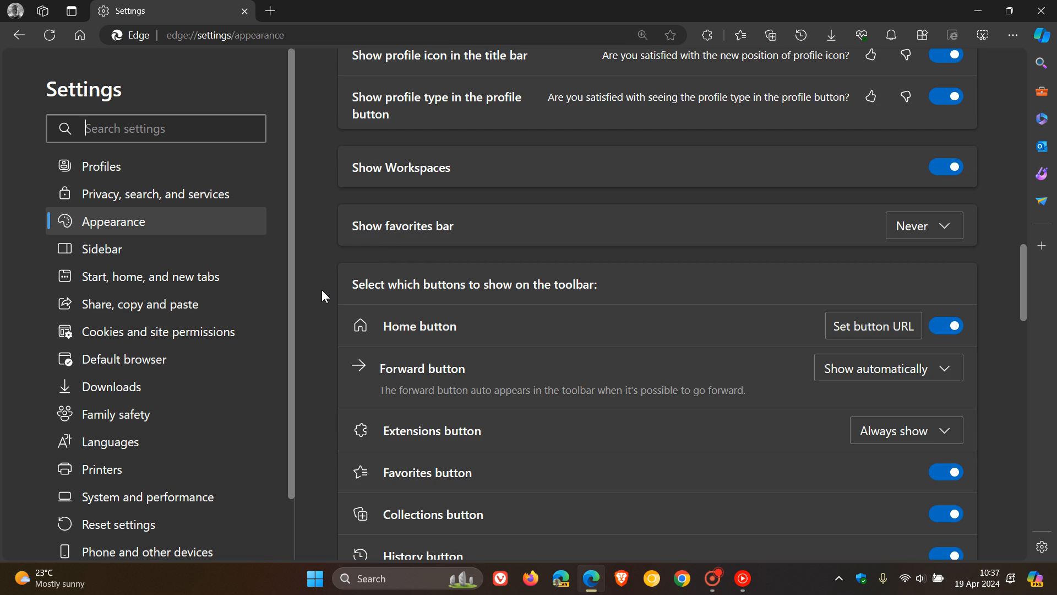
pyautogui.scroll(-3)
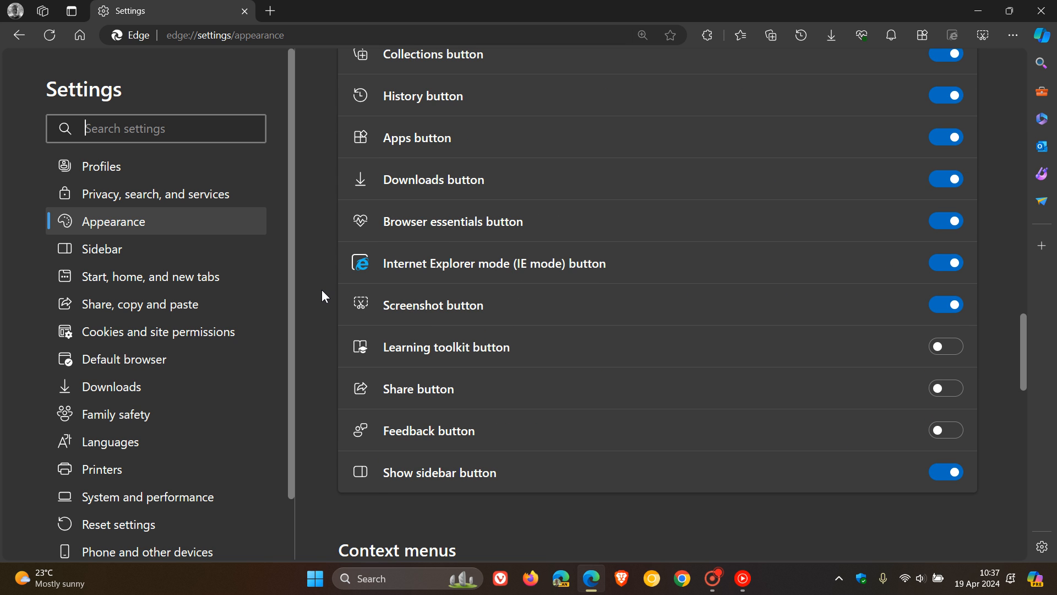
pyautogui.scroll(-3)
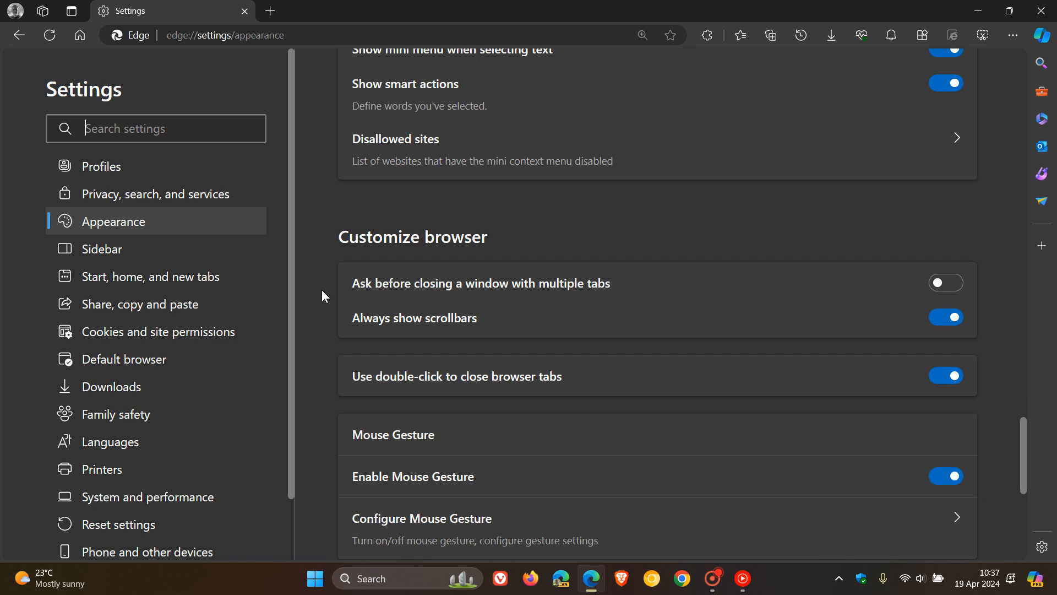
pyautogui.scroll(-3)
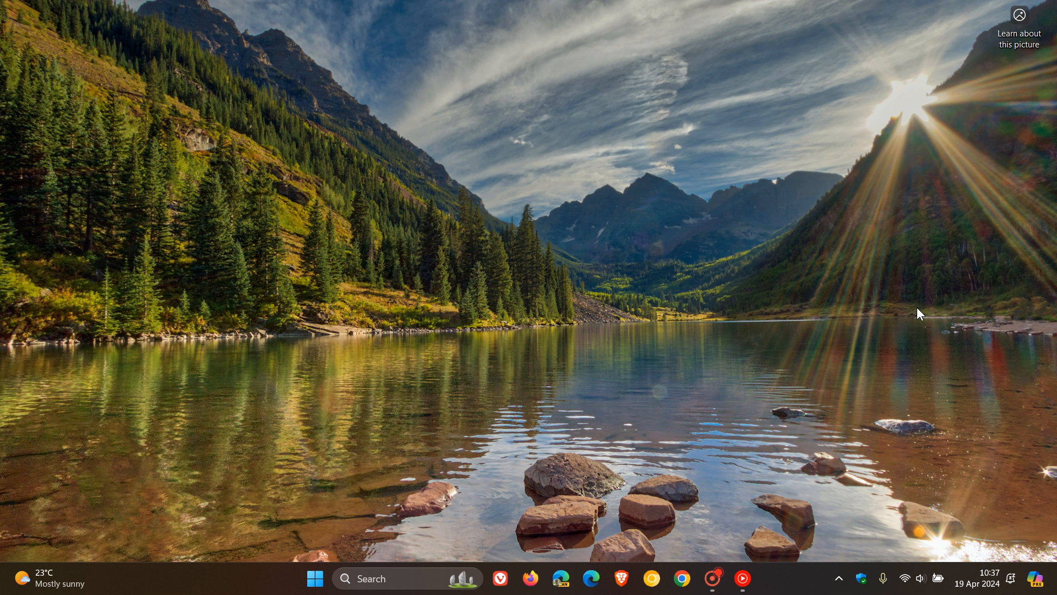
# Step: Reopen Edge from the taskbar on Appearance settings, scrolled to the Split screen options
pyautogui.click(592, 578)
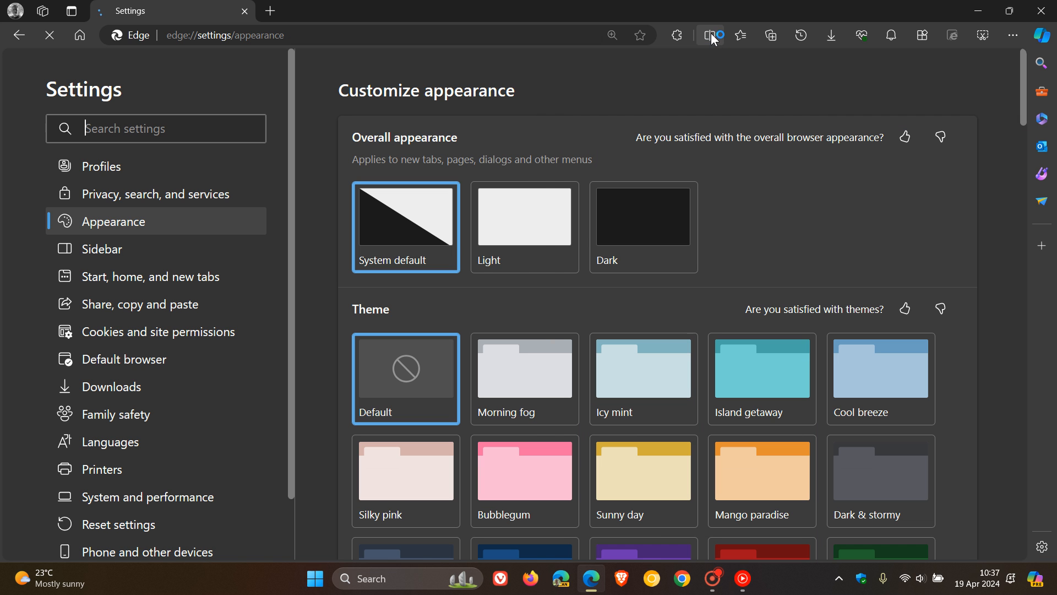
pyautogui.scroll(-3)
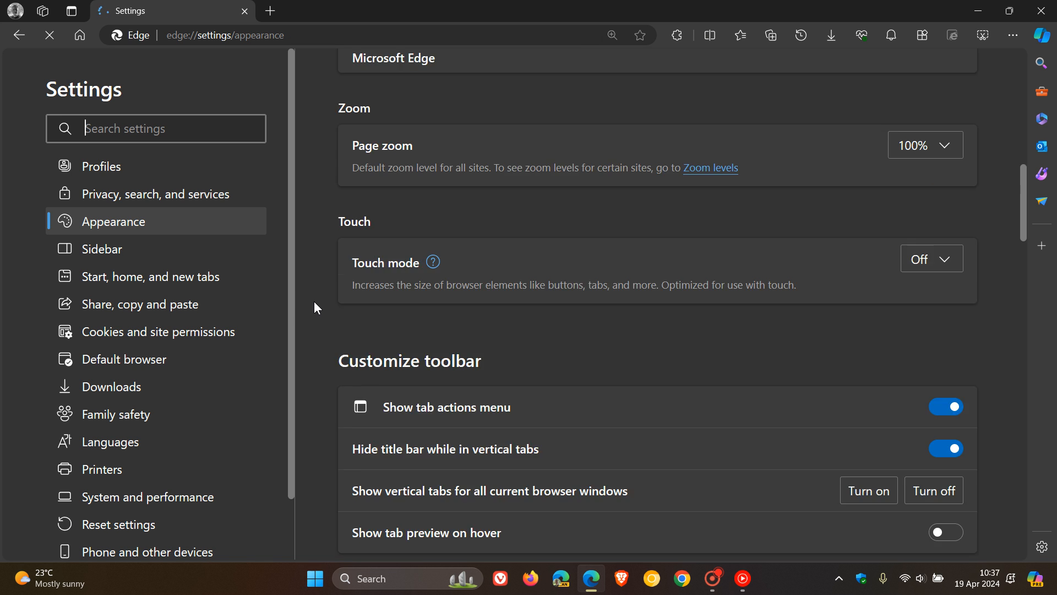
pyautogui.scroll(-3)
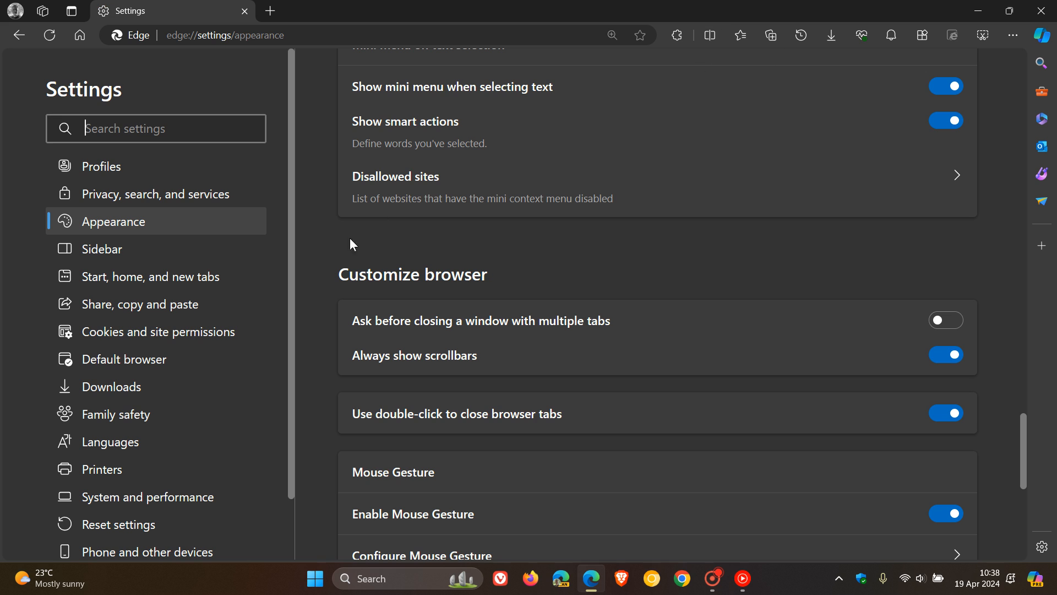
pyautogui.scroll(-3)
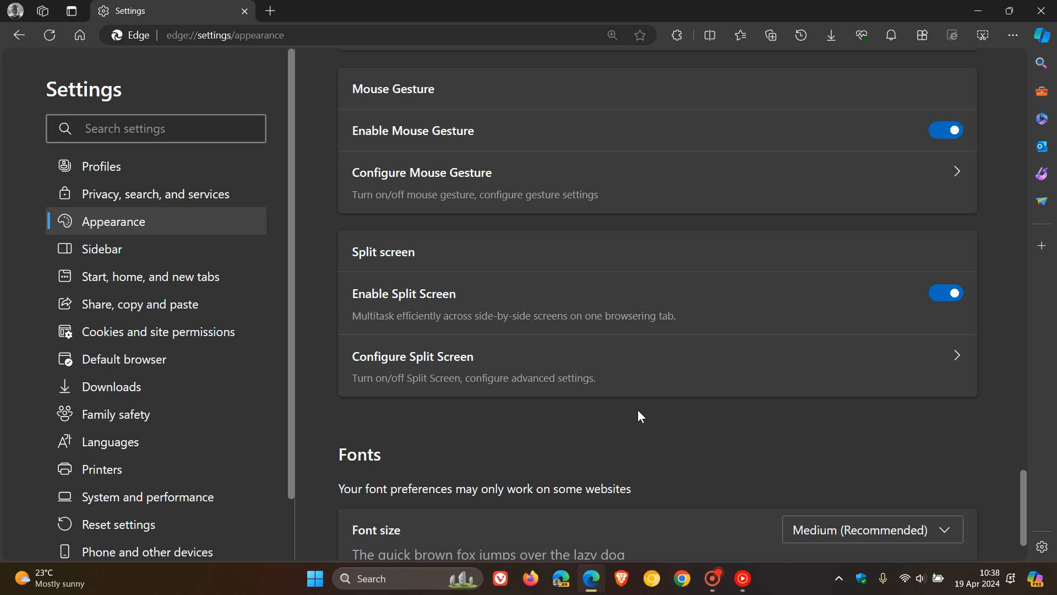
# Step: Visit Configure Split Screen, return to Appearance, and open the Copilot pane beside it
pyautogui.click(412, 356)
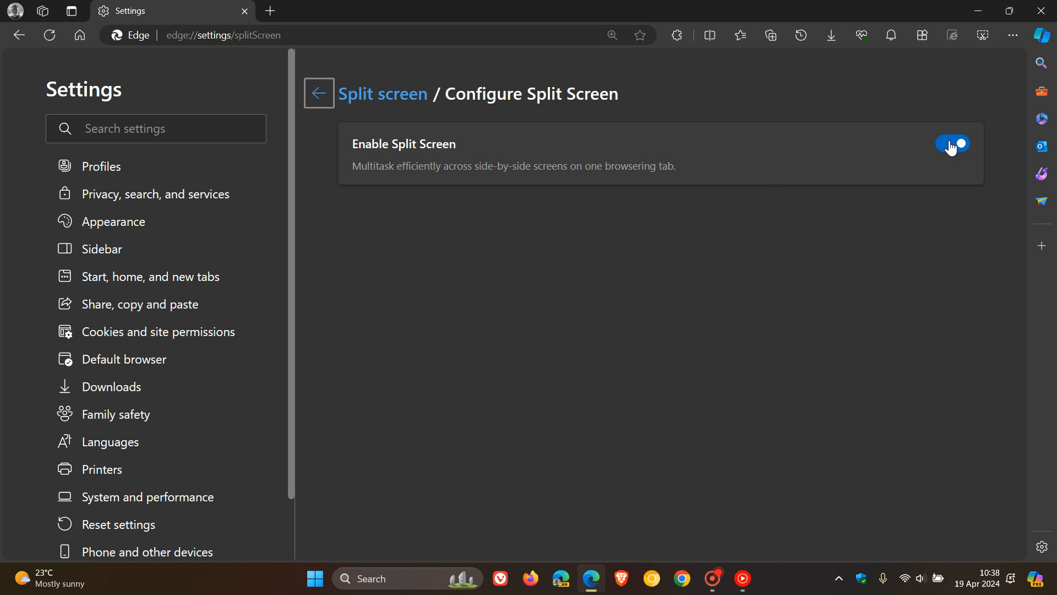
pyautogui.click(318, 92)
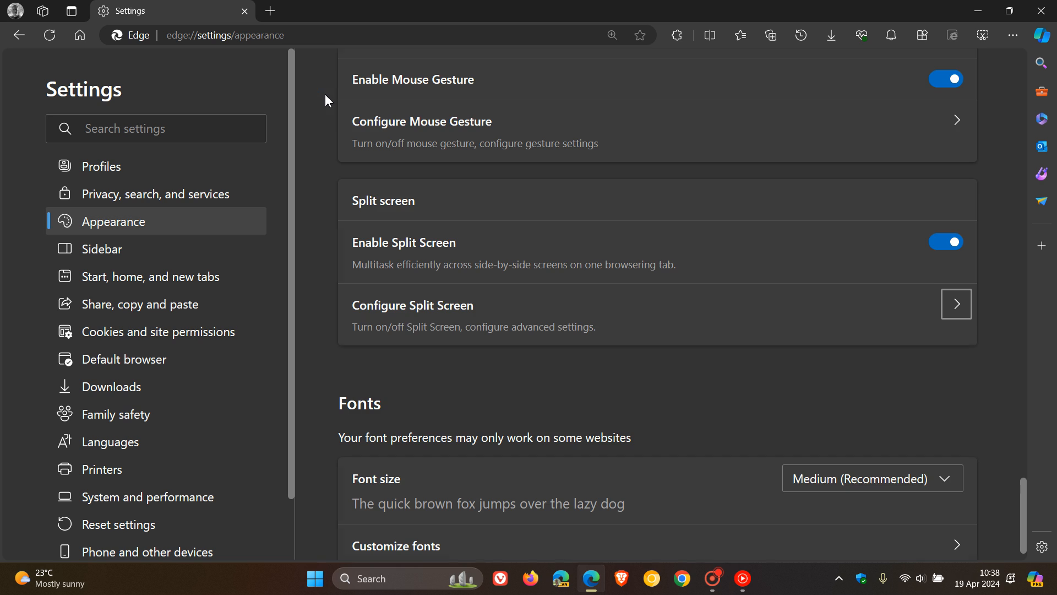
pyautogui.moveTo(838, 368)
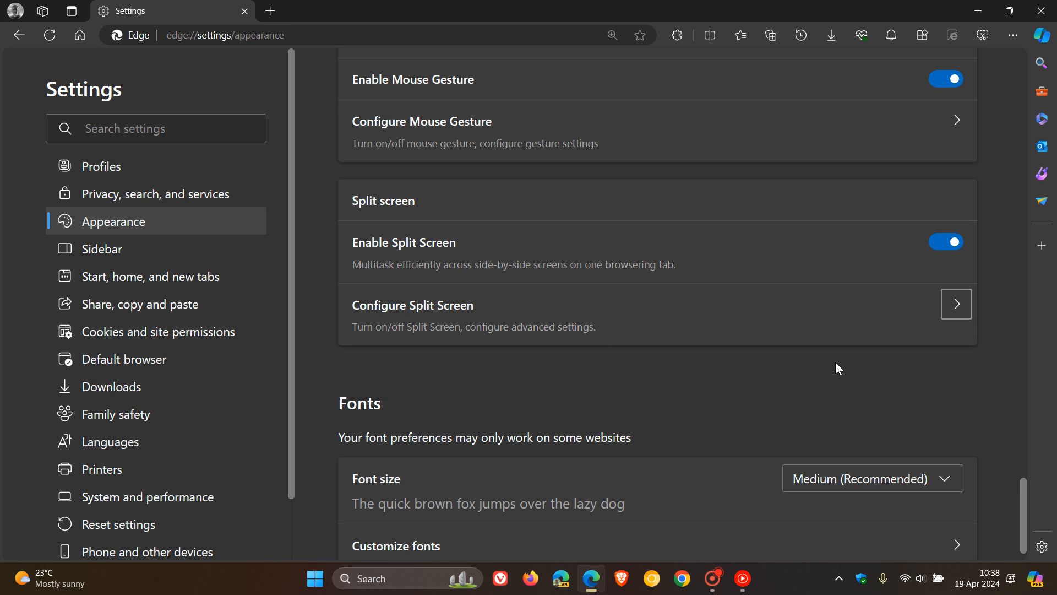
pyautogui.click(1046, 35)
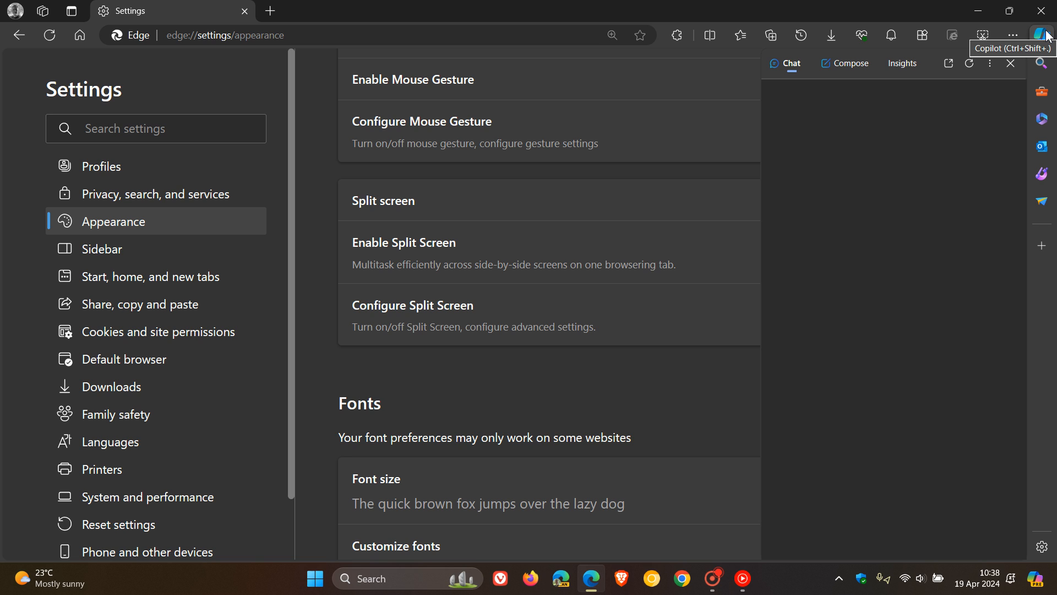